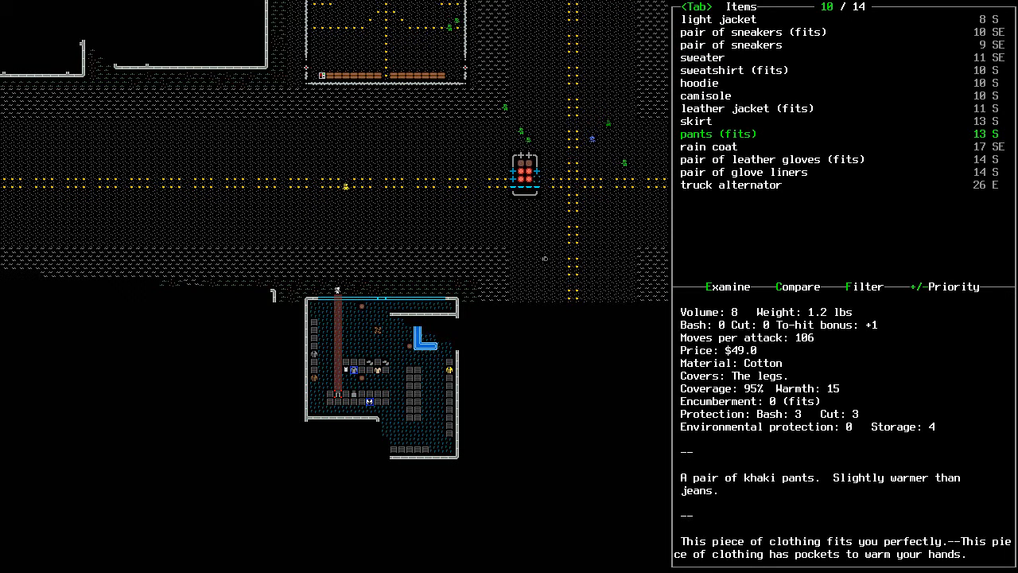
# Wear the fitting khaki pants and haul the shopping cart through the clothing store
pyautogui.press('ESCAPE')
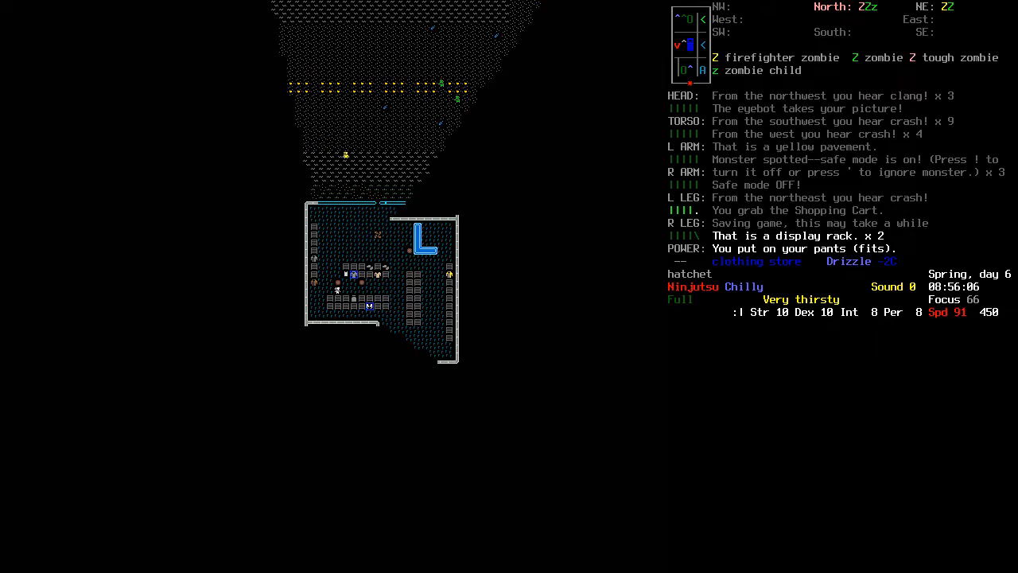
pyautogui.press('i')
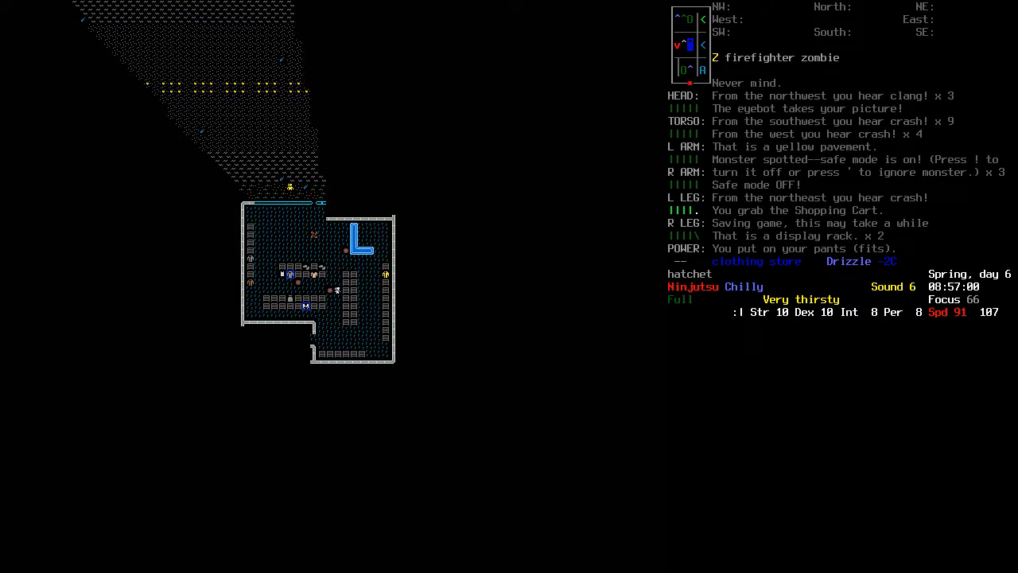
pyautogui.press('up')
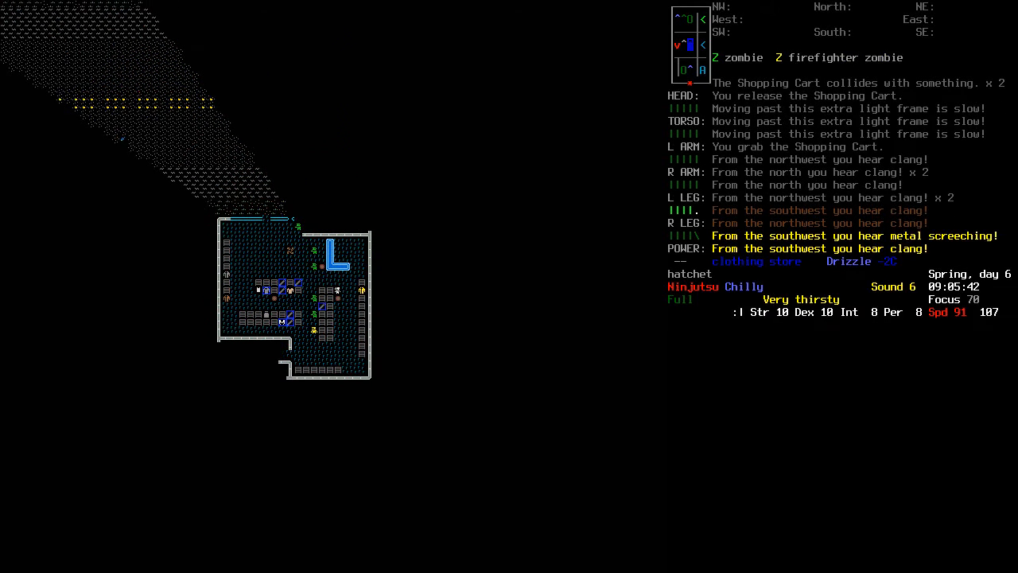
# Wield the katana in place of the hatchet, then check the inventory and worn gear
pyautogui.press('i')
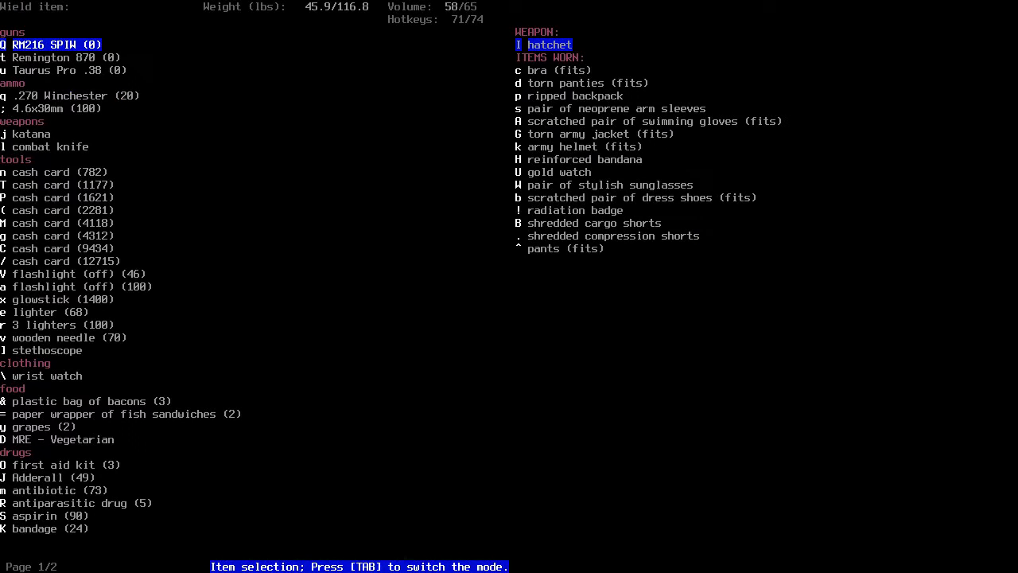
pyautogui.press('Escape')
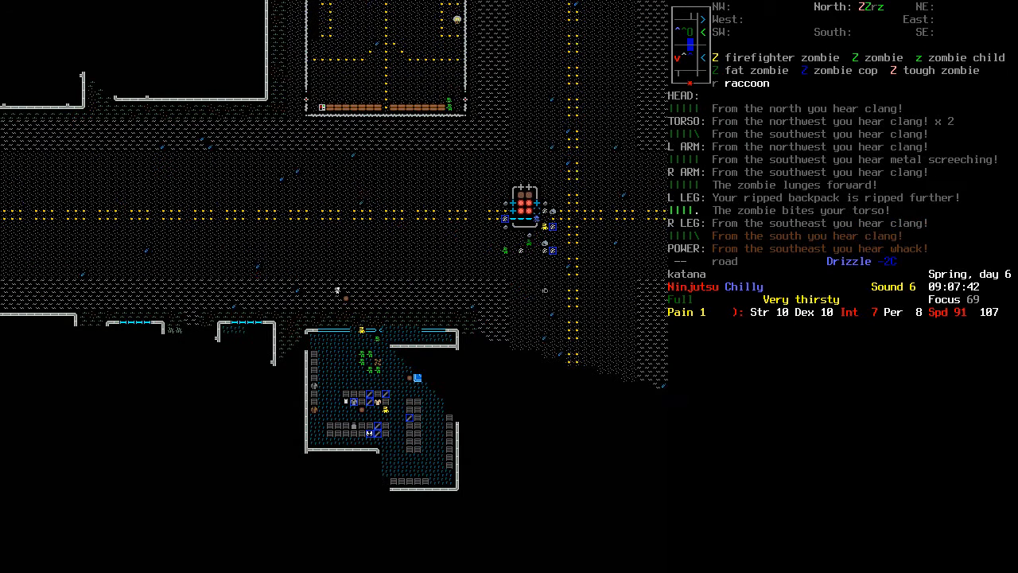
pyautogui.press('i')
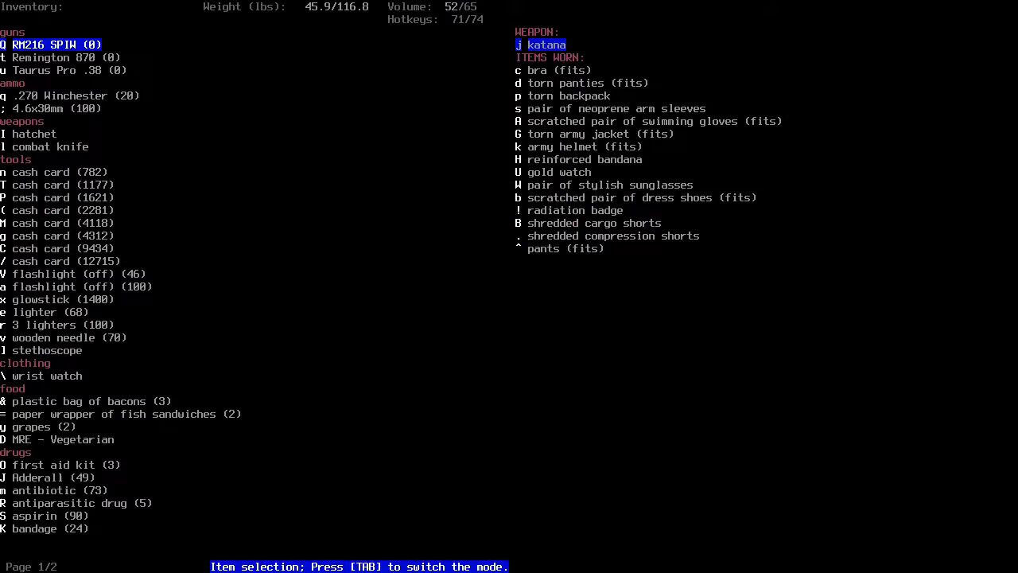
pyautogui.press('escape')
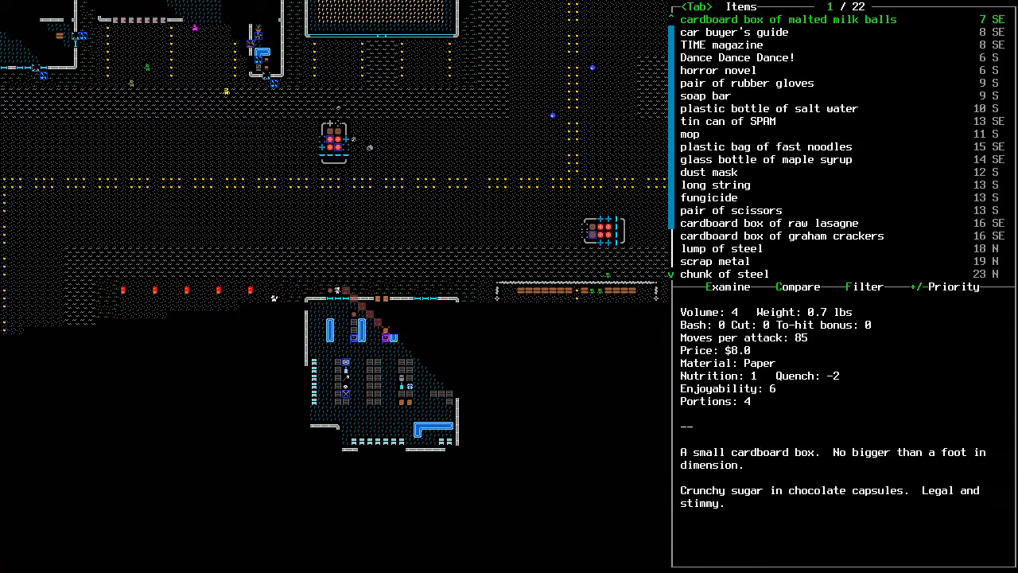
# Show nearby magazines and malted milk balls beside the empty shopping cart pane
pyautogui.press('esc')
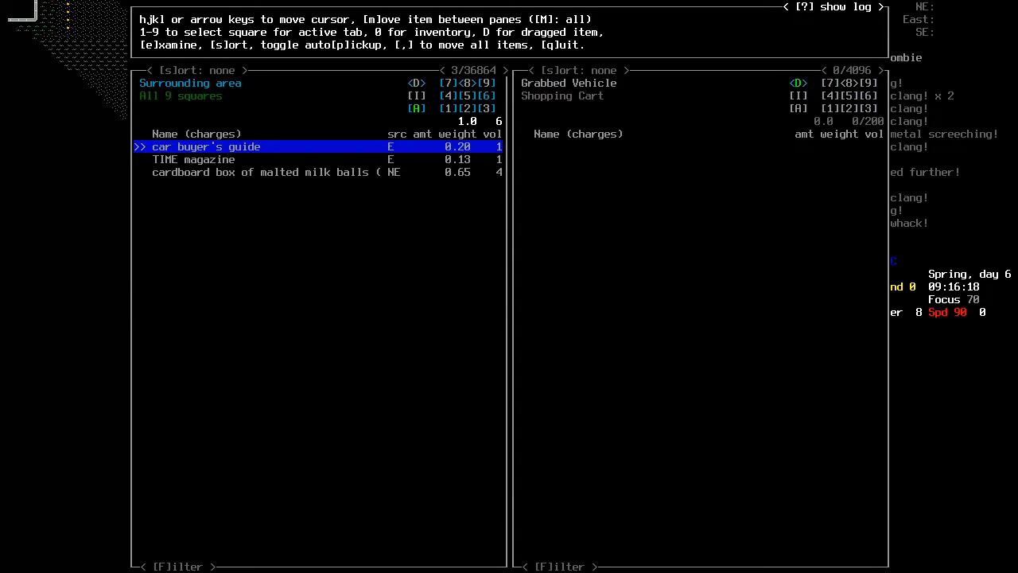
# Move the grocery books, food and supplies into the cart from several squares
pyautogui.press('M')
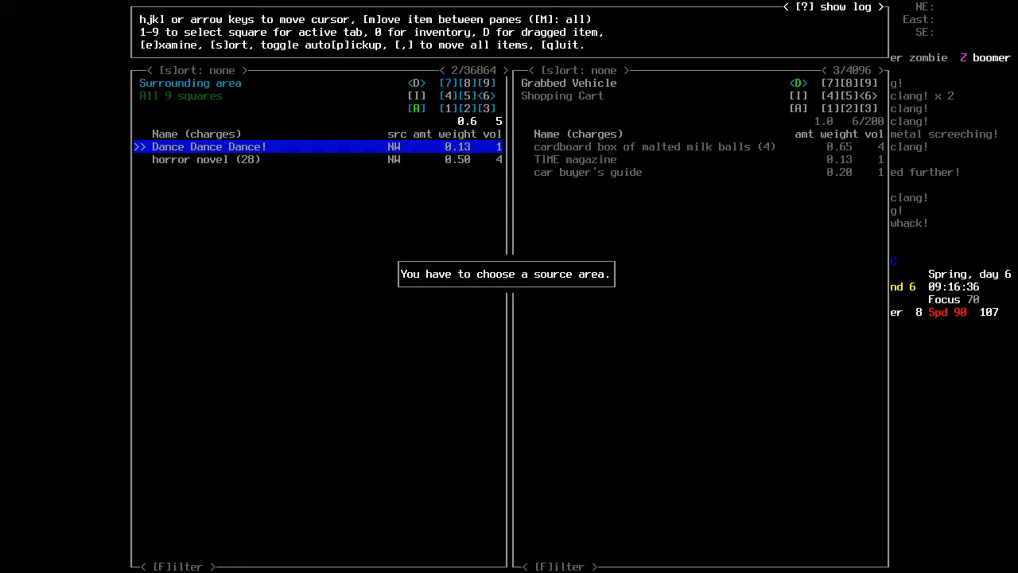
pyautogui.press('m')
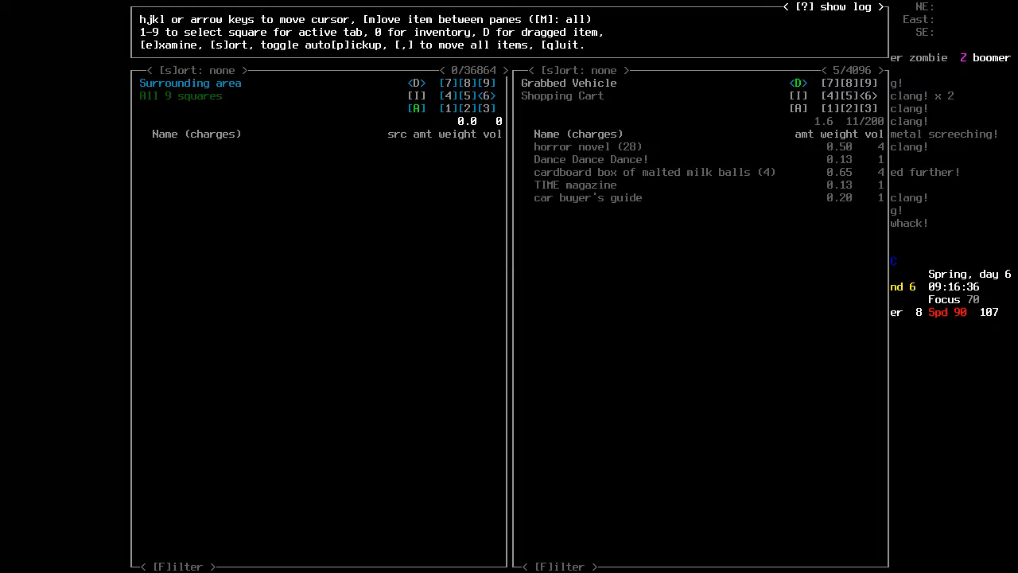
pyautogui.press('Escape')
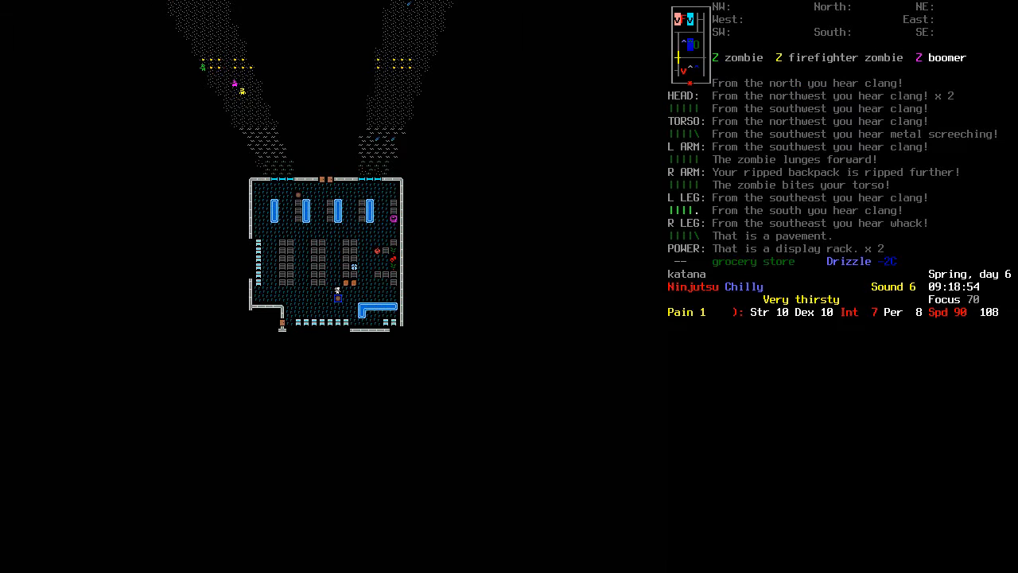
pyautogui.press('*')
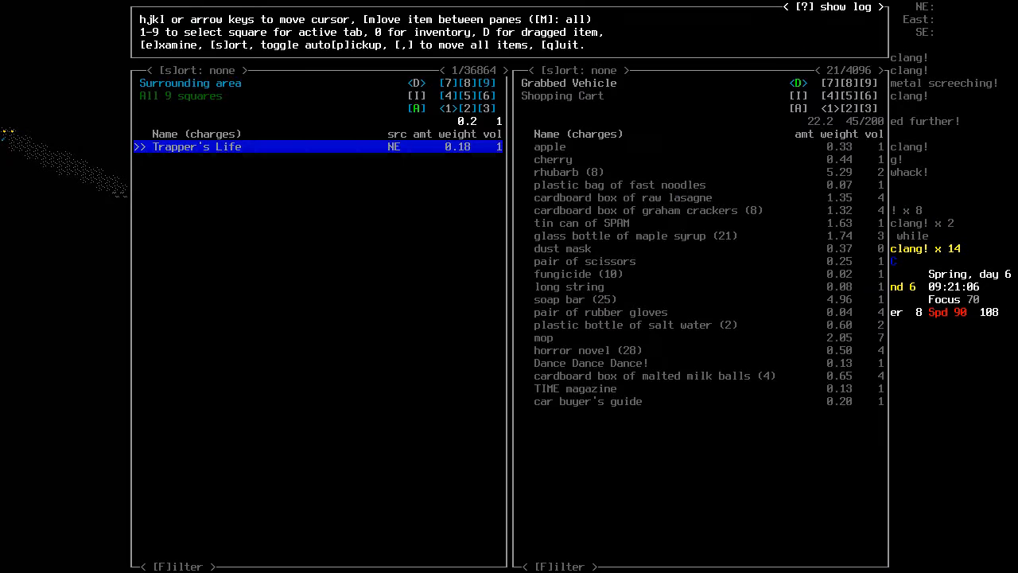
pyautogui.press('escape')
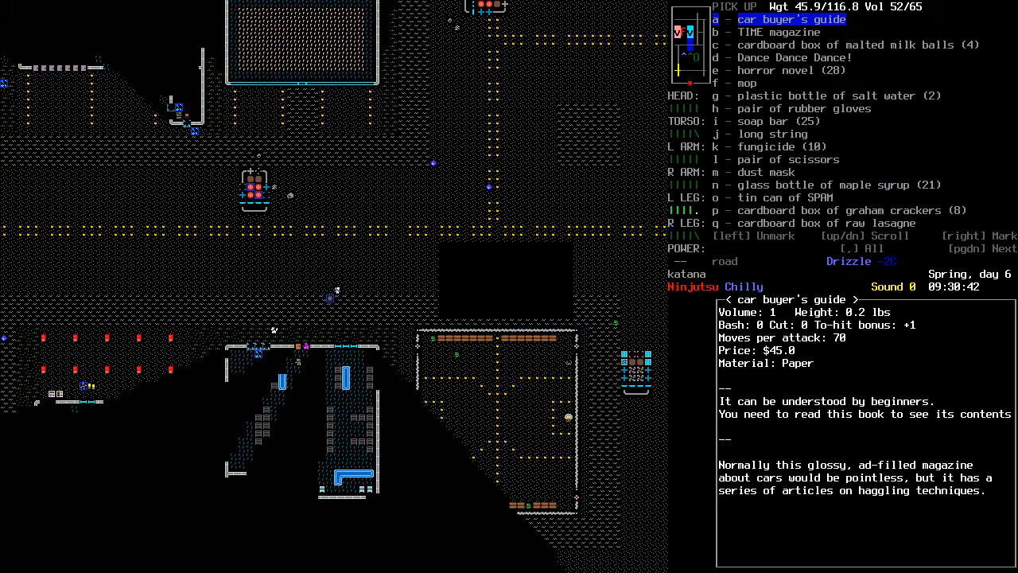
# Page through the loaded cart's pick-up list, then view the overmap near the arcade
pyautogui.press('DOWN')
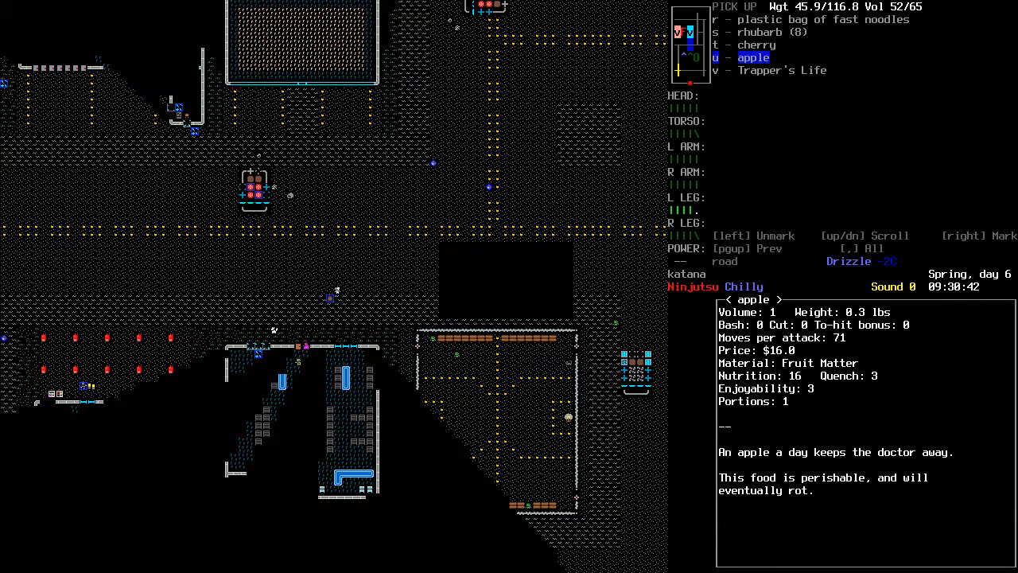
pyautogui.press('up')
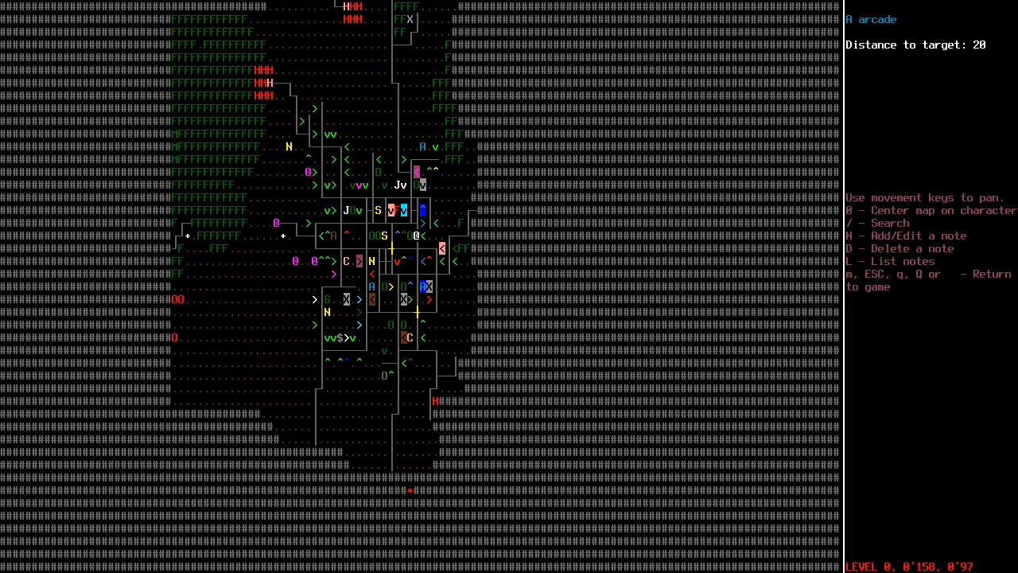
# Walk to the hardware store, checking the route on the world map along the way
pyautogui.press('Escape')
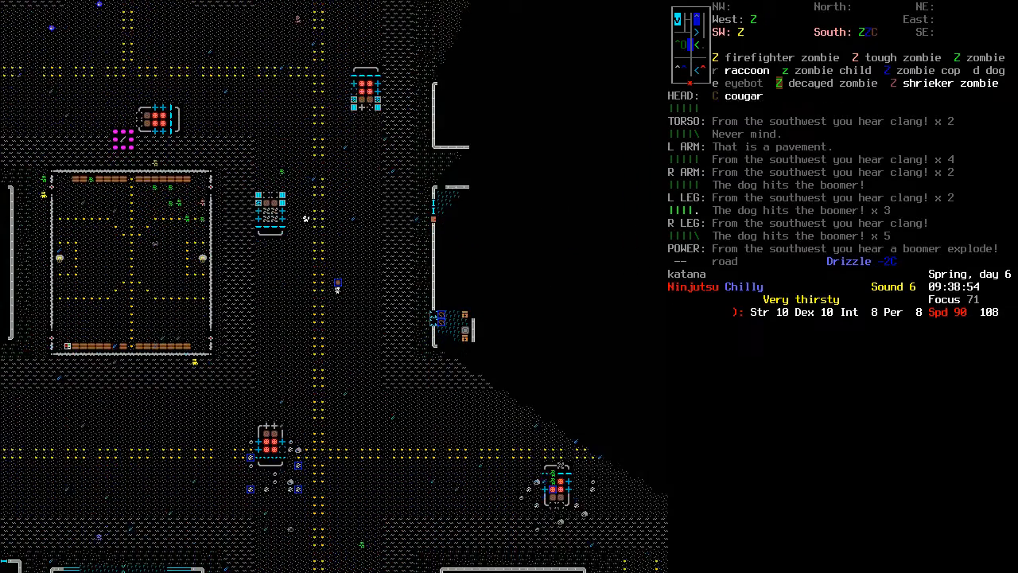
pyautogui.press('down')
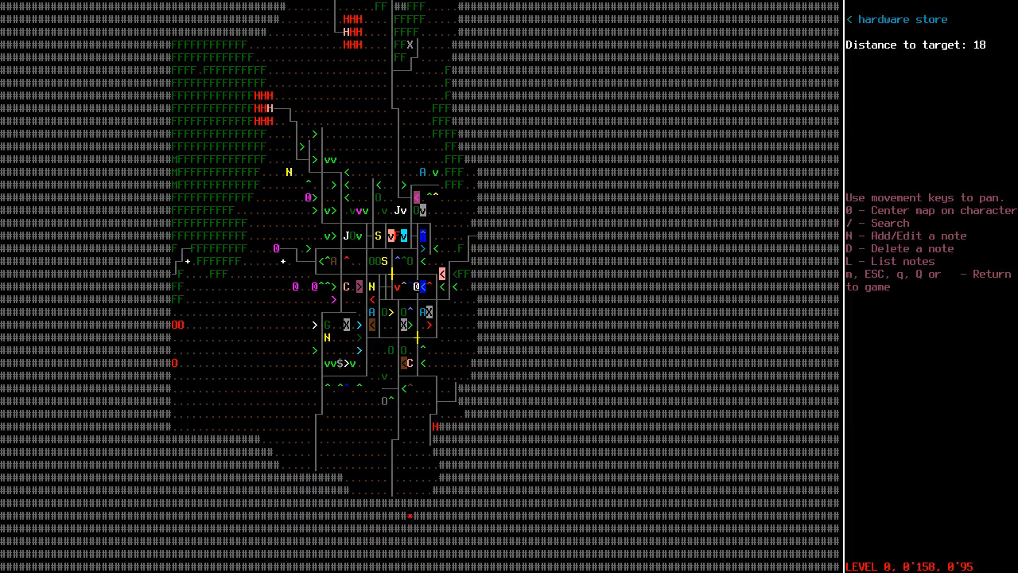
pyautogui.press('Escape')
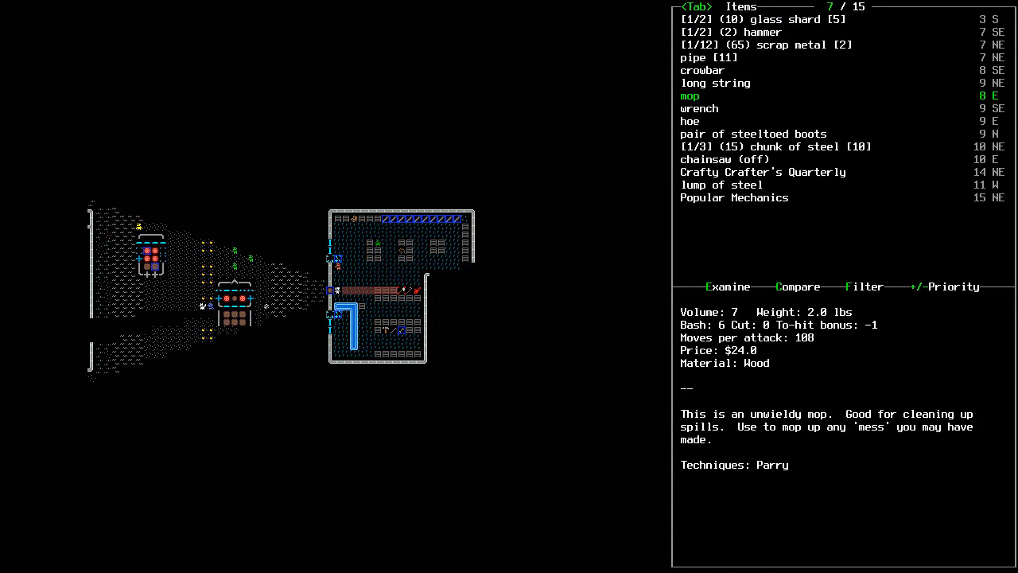
# Scroll the nearby items list down to the chainsaw (off) to read its description
pyautogui.press('down')
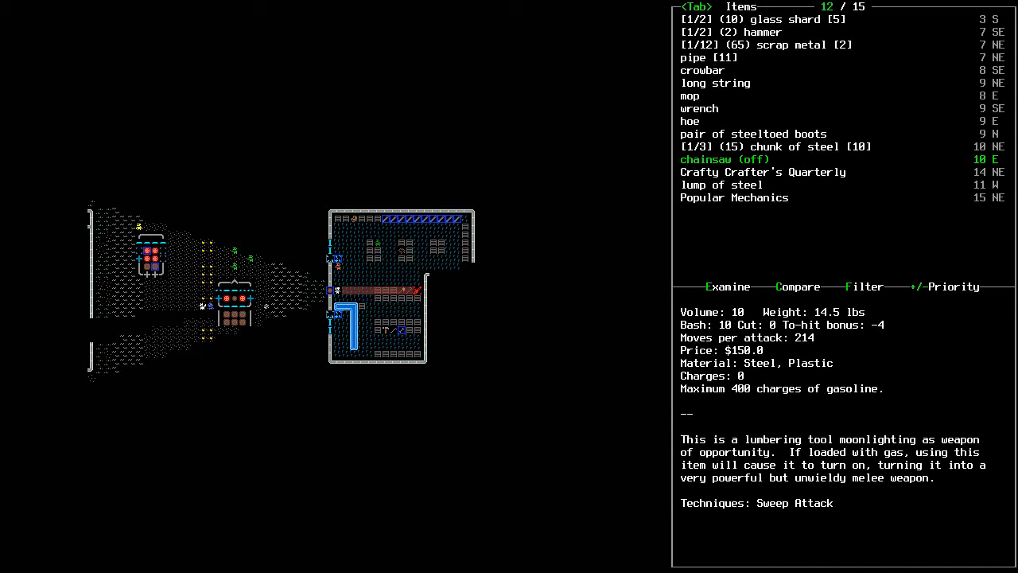
pyautogui.press('DOWN')
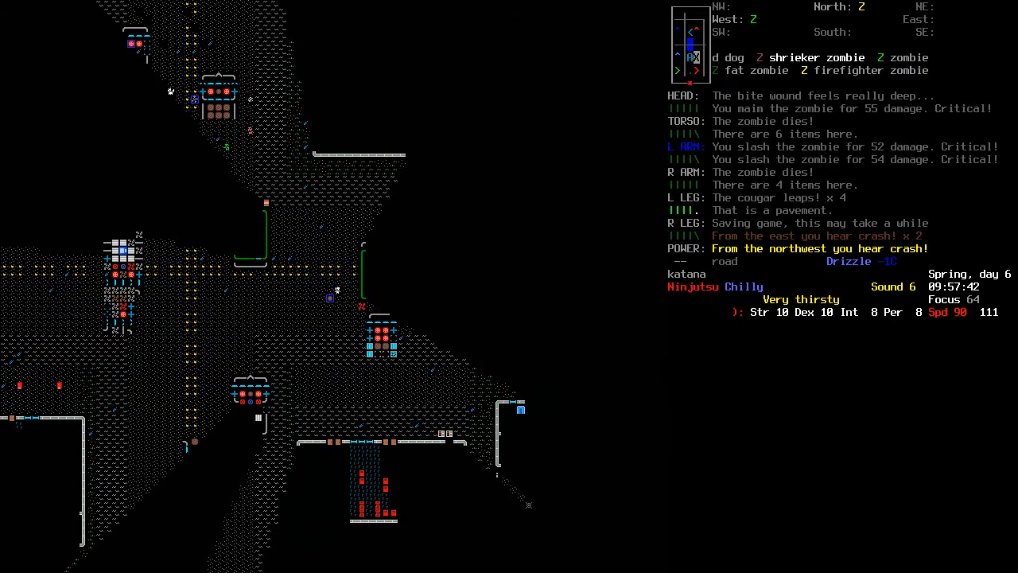
# Disinfect the bite wound and open the armored personnel carrier's vehicle menu
pyautogui.press('i')
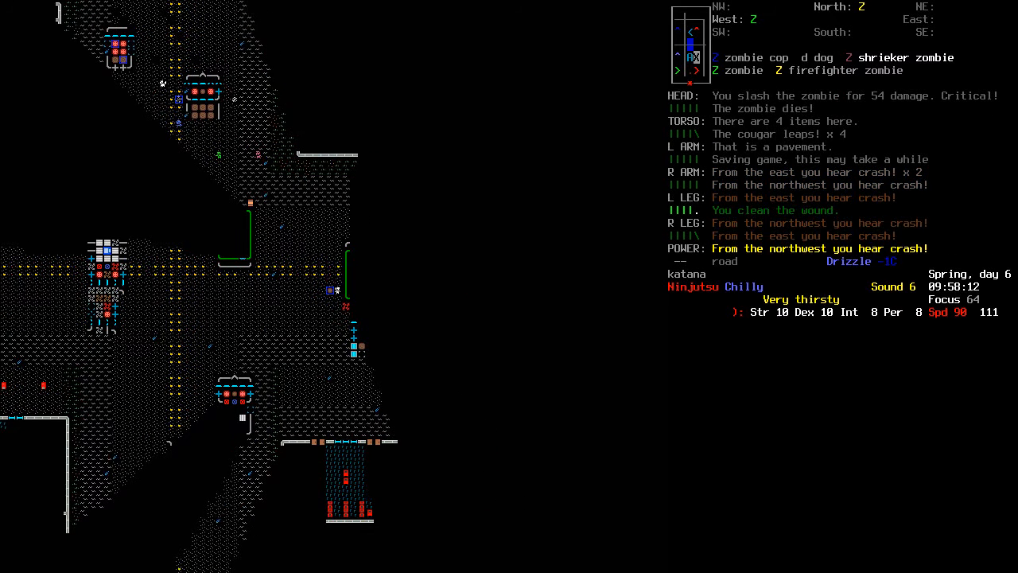
pyautogui.press('e')
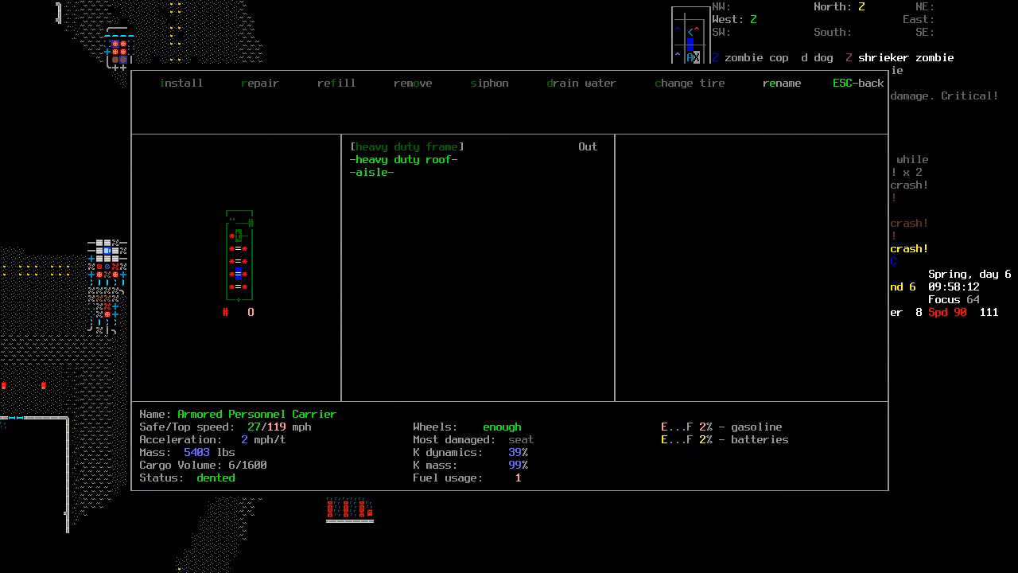
# Leave the carrier menu and view the vending machine's dark cola with 782 money left
pyautogui.press('down')
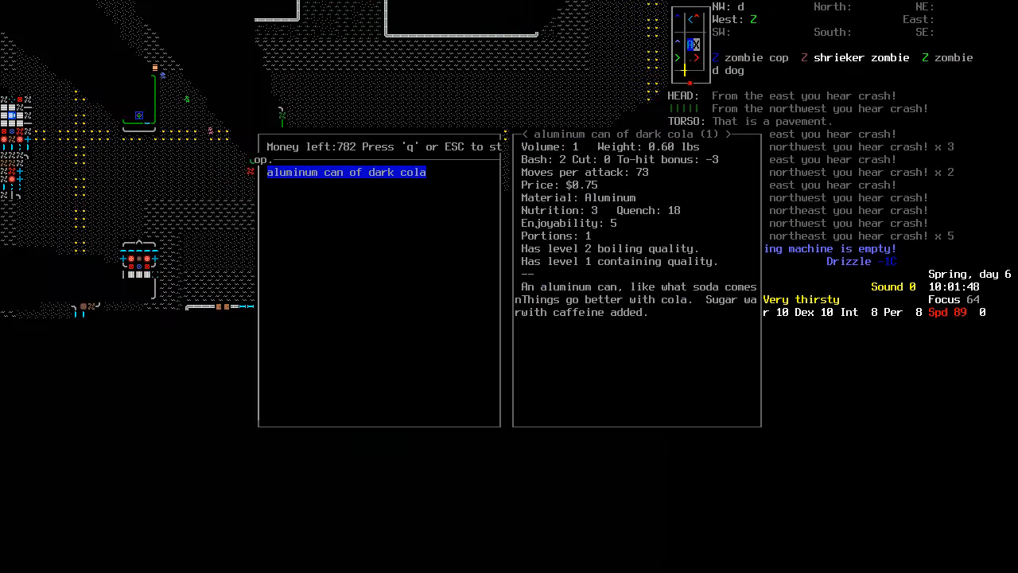
# Leave the vending machine and view the 27-item cart holding the chainsaw, hoe, crowbar and mop
pyautogui.press('Escape')
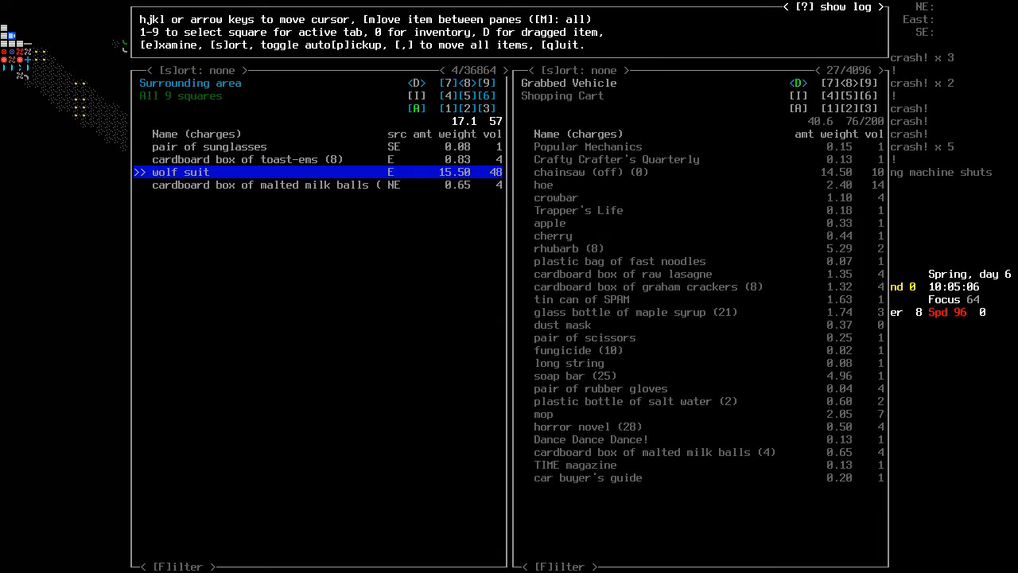
# Move the wolf suit and toast-ems box into the shopping cart, then walk to the gas station
pyautogui.press('m')
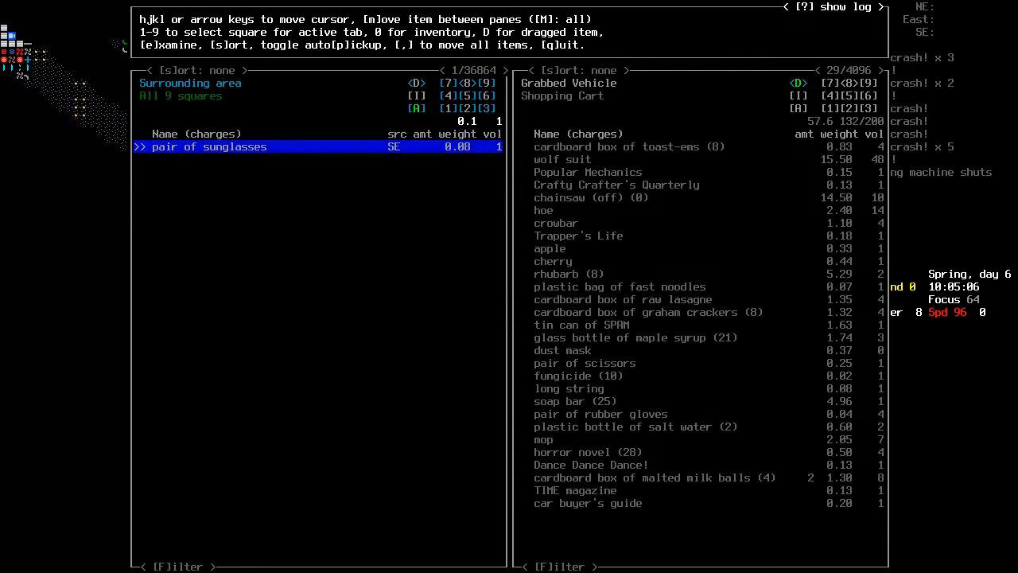
pyautogui.press('Escape')
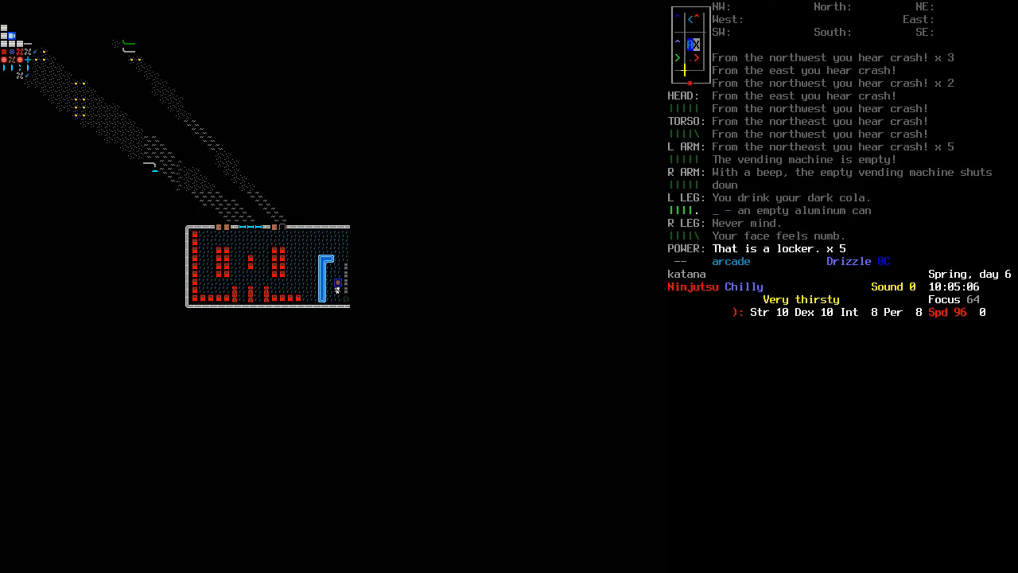
pyautogui.press('i')
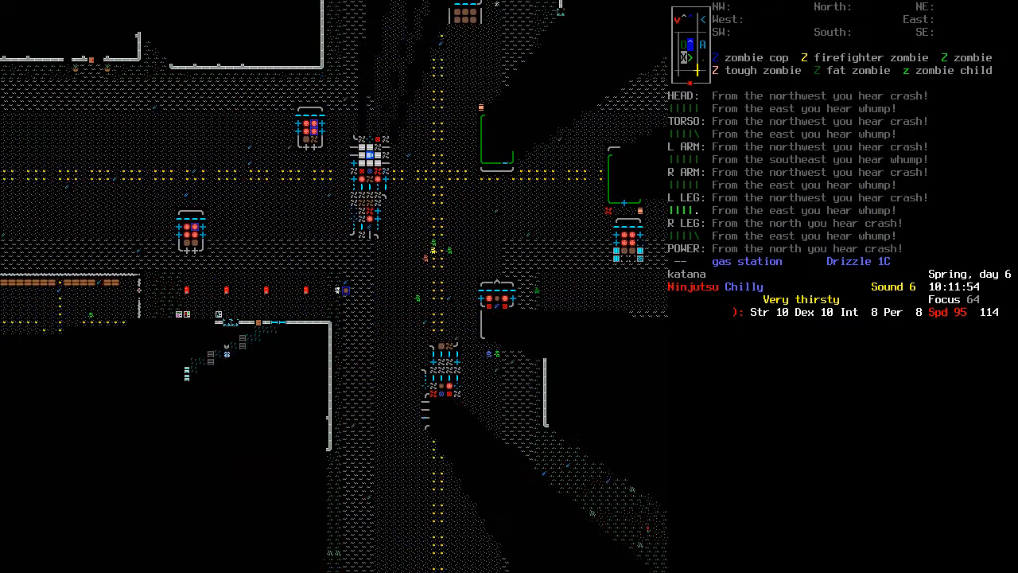
# Agree to use the gasoline pump, then cancel at the container selection
pyautogui.press('e')
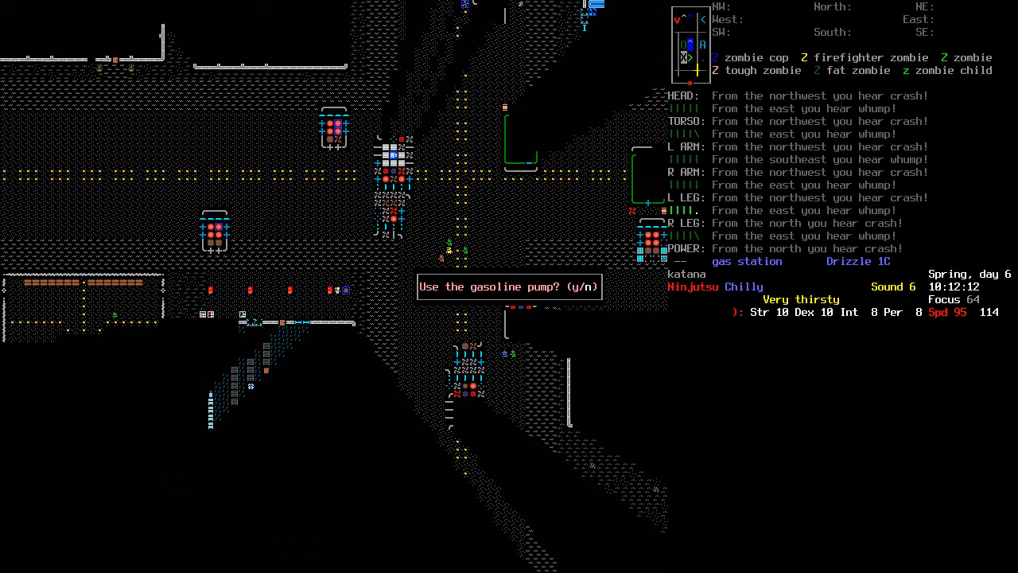
pyautogui.press('y')
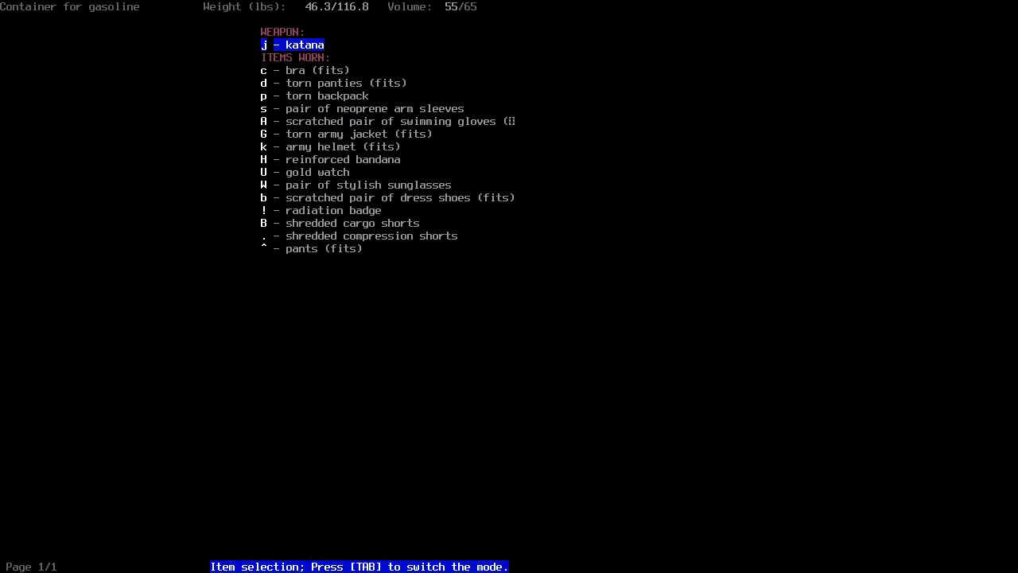
pyautogui.press('Escape')
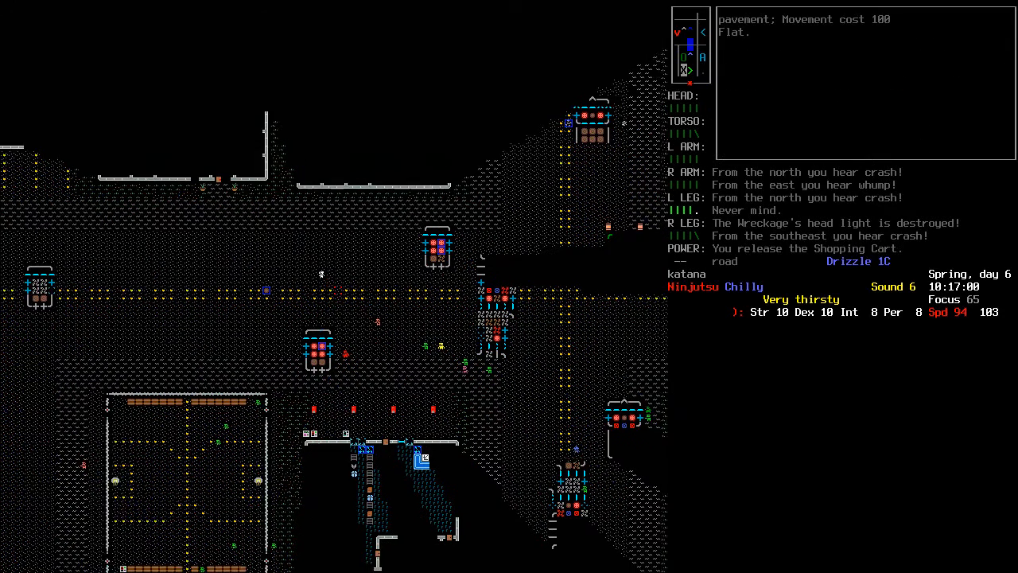
# Check the hostile monster list and fight the zombie brute and tough zombie
pyautogui.press('up')
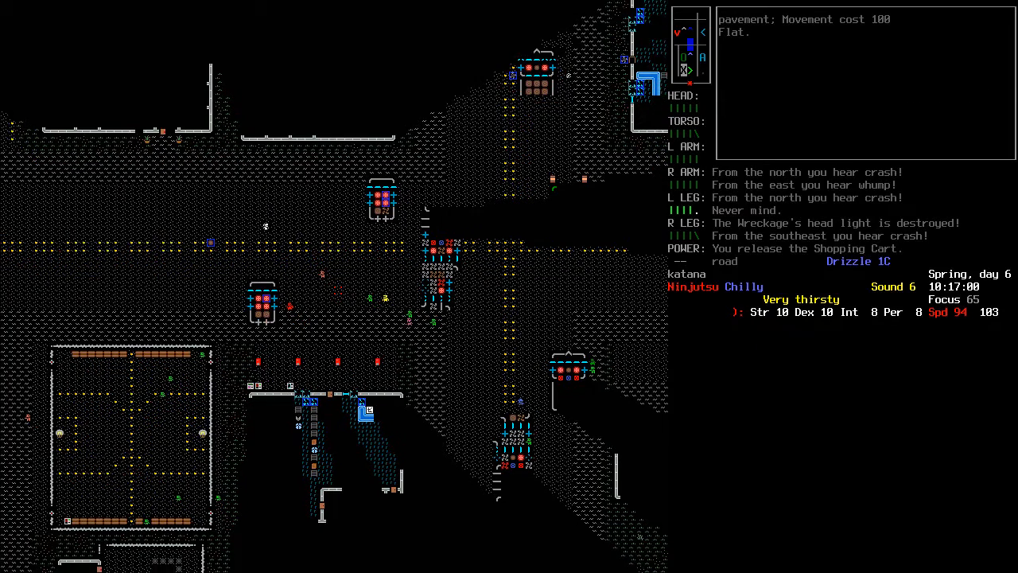
pyautogui.press('tab')
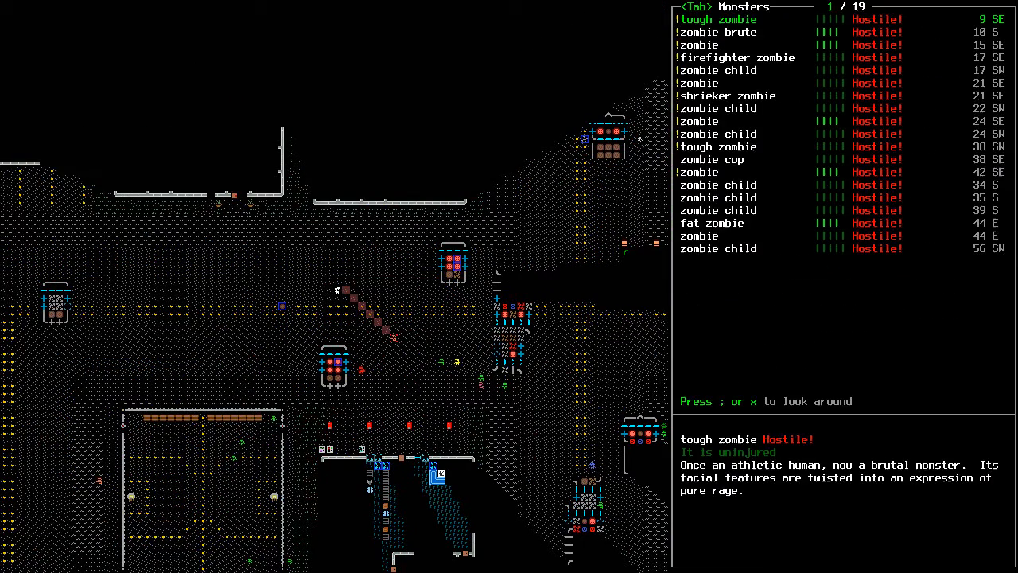
pyautogui.press('Tab')
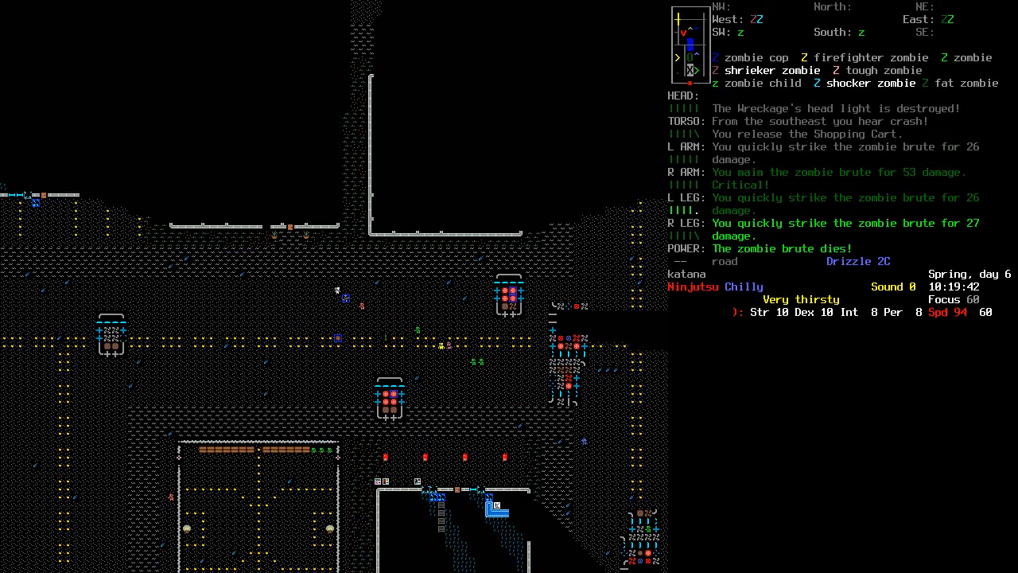
# Loot the zombie brute's remains and pick up and wear the torn cargo pants
pyautogui.press('g')
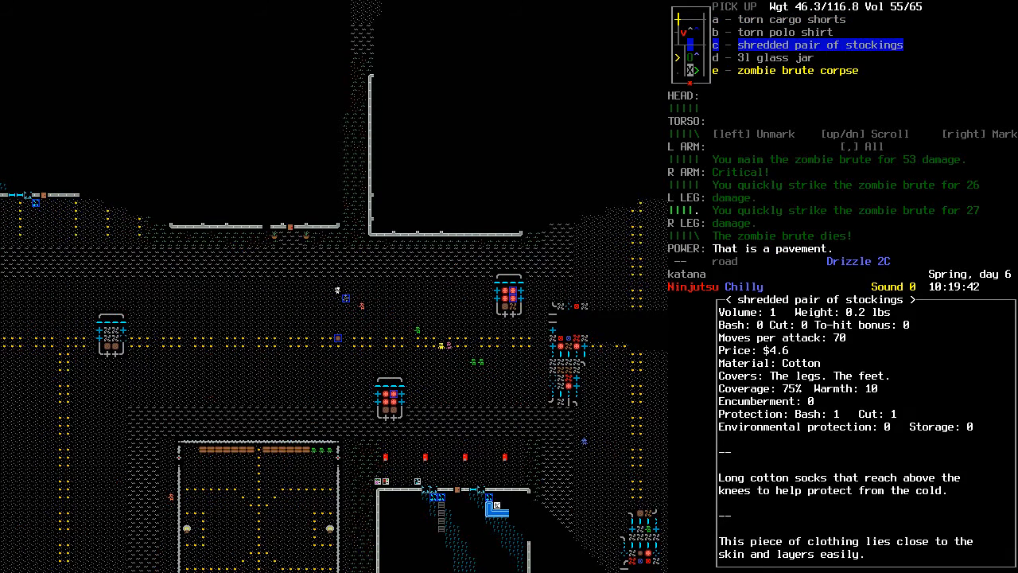
pyautogui.press('Escape')
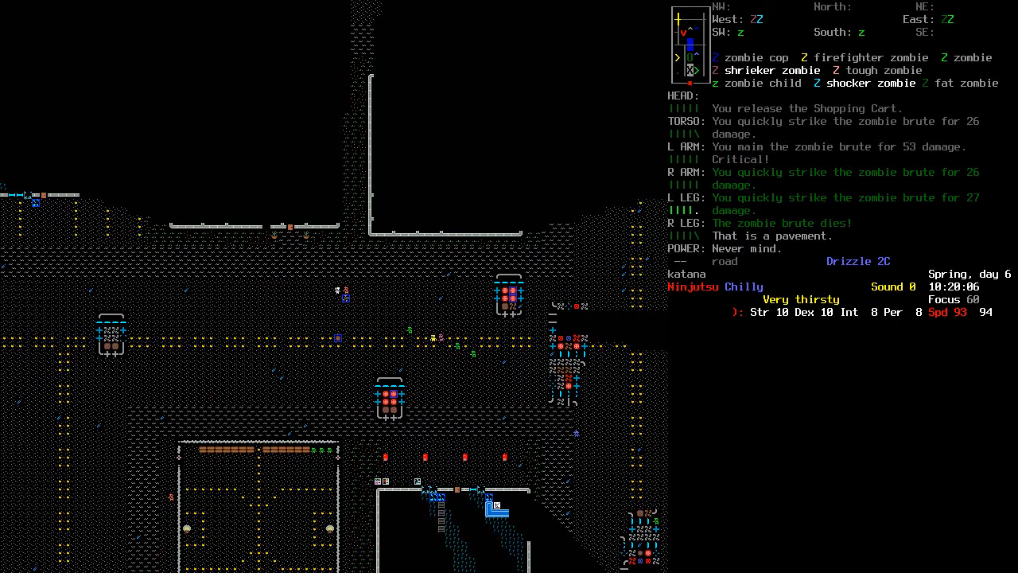
pyautogui.press('g')
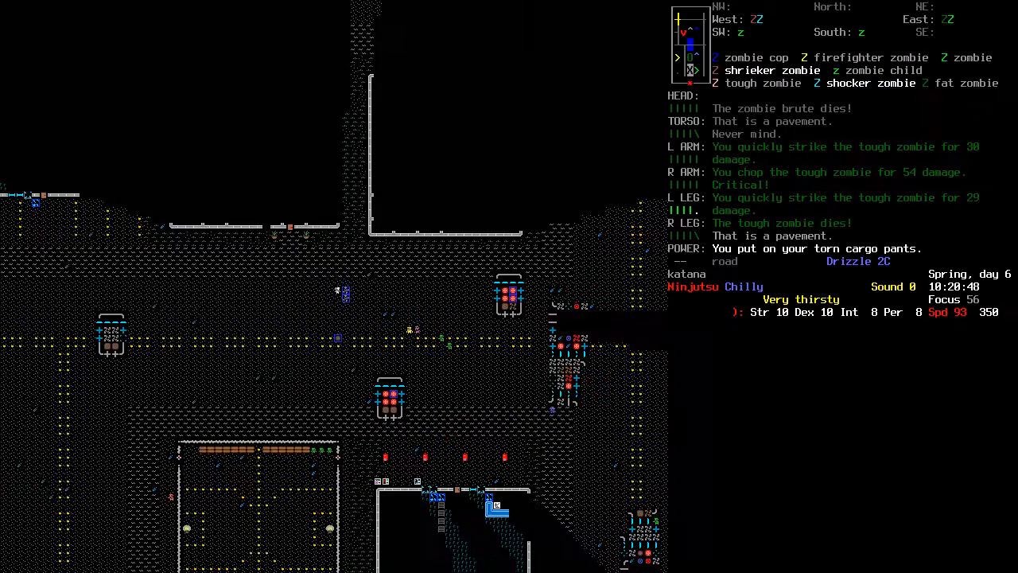
pyautogui.press('d')
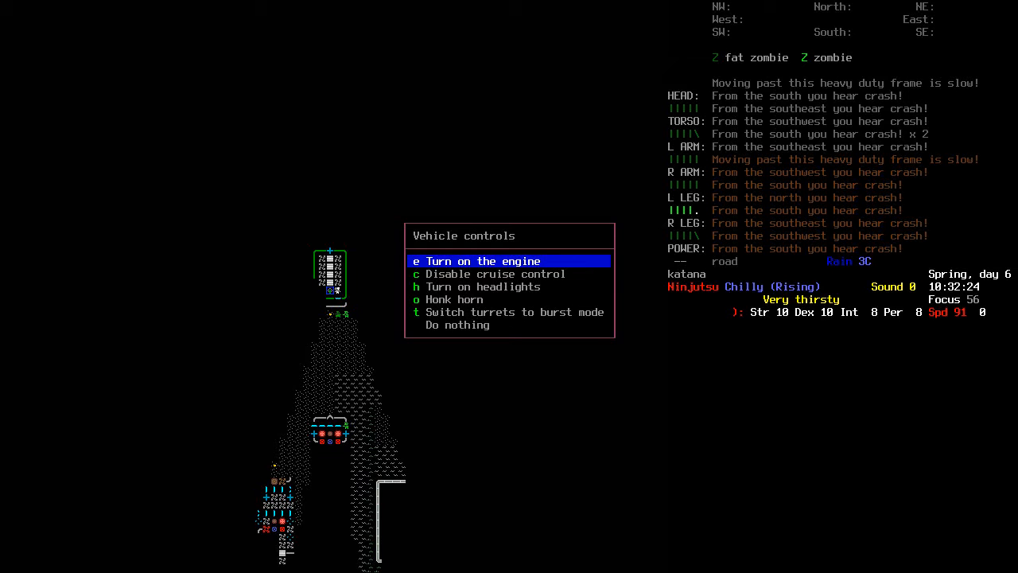
# Start the vehicle's engine, move on, and open the Consume menu listing bacon, grapes and drugs
pyautogui.press('t')
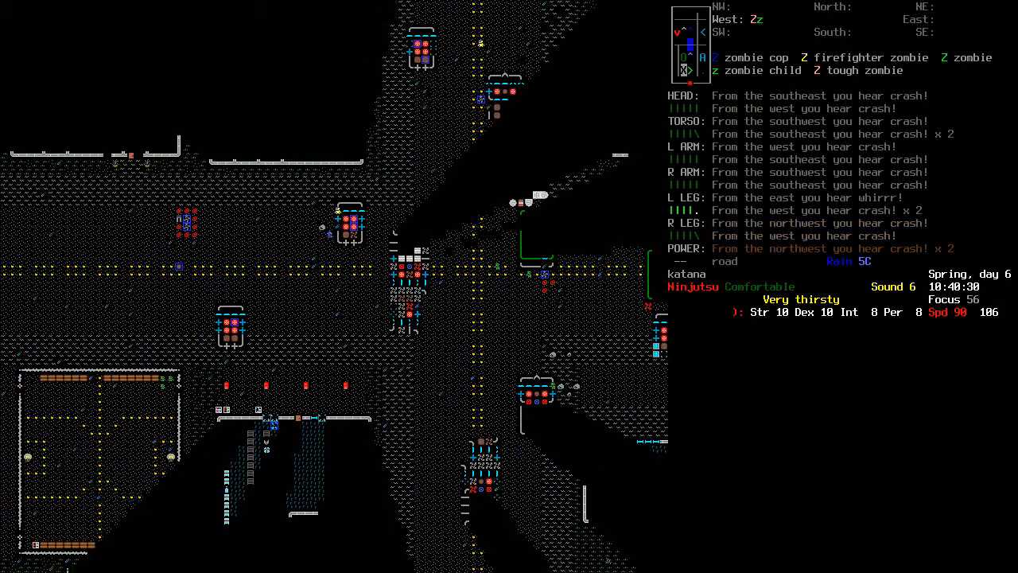
pyautogui.press('up')
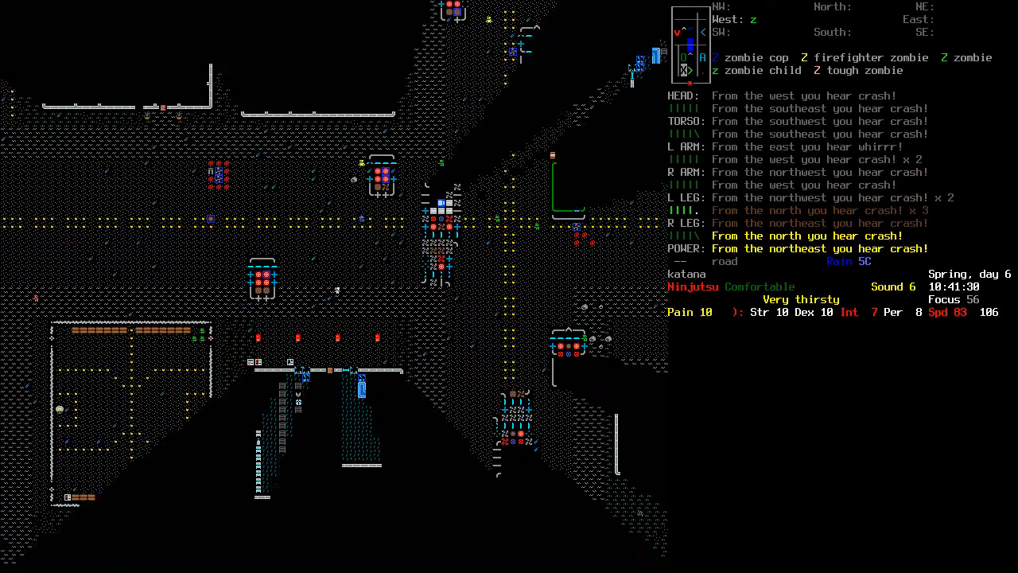
pyautogui.press('up')
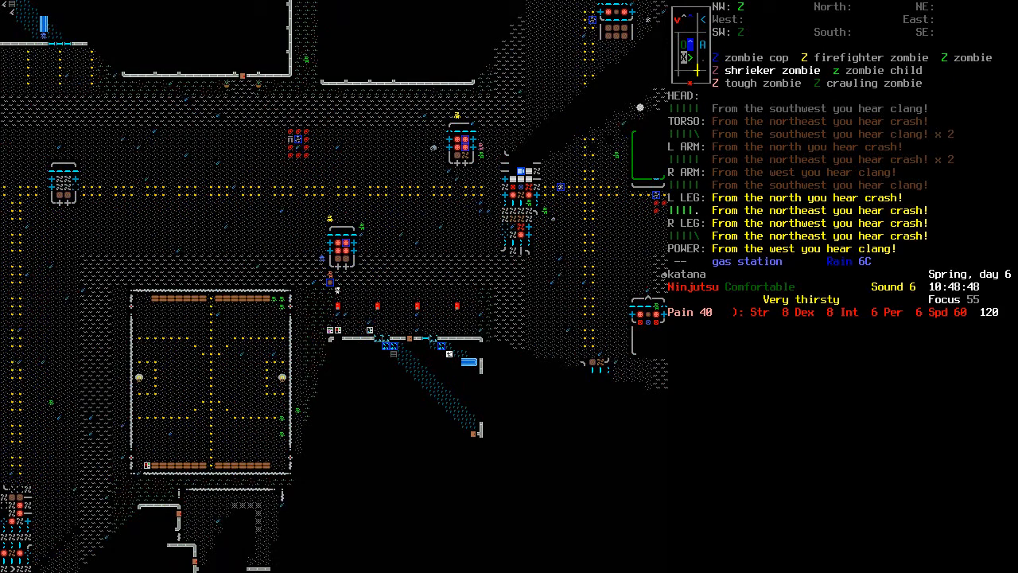
pyautogui.press('i')
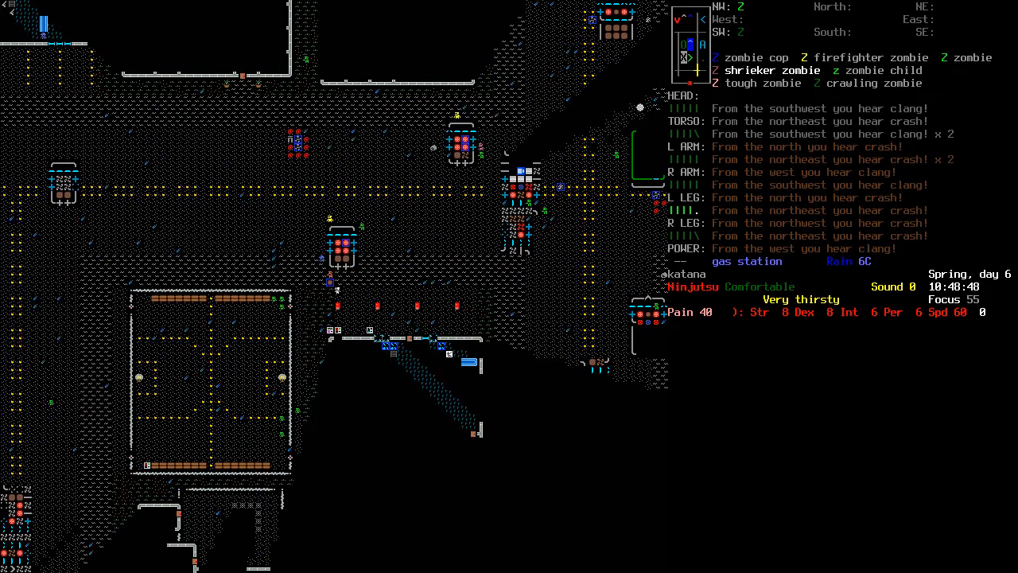
pyautogui.press('i')
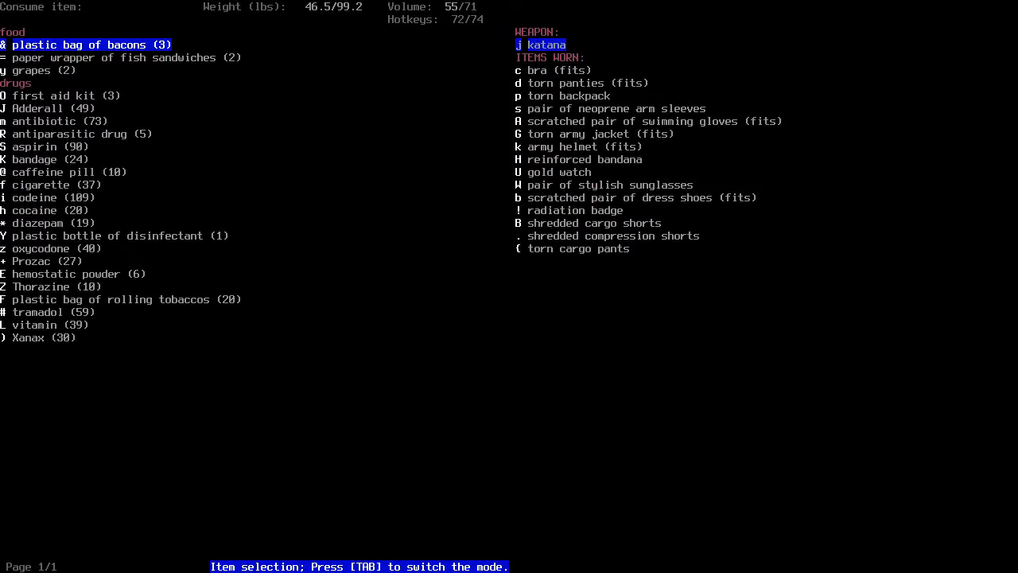
# Leave the consume menu and fight the gas station zombie, taking a bite to the right foot
pyautogui.press('Escape')
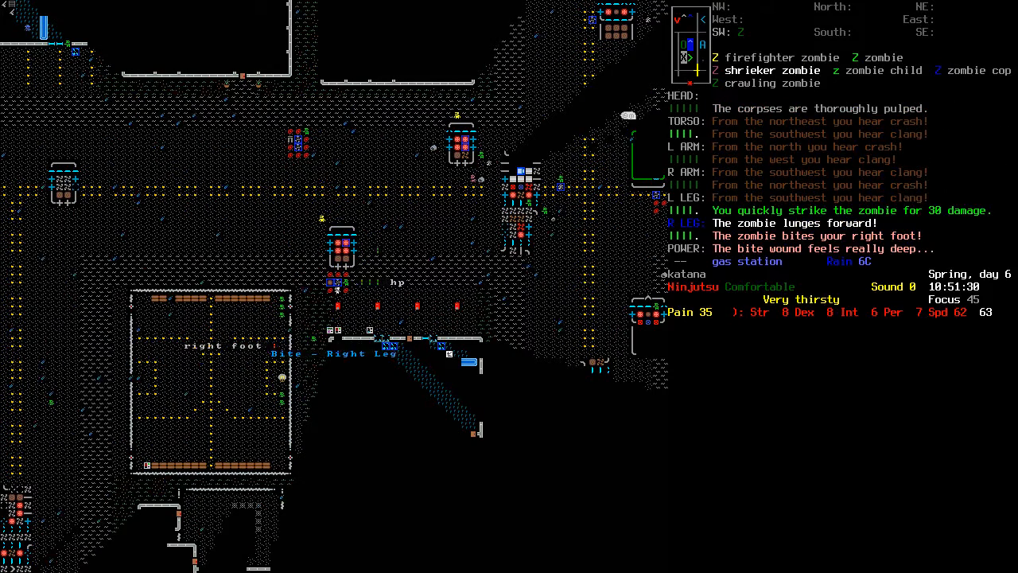
# Kill the zombie child and shrieker zombie, answer the smash prompt, and disinfect the foot bite
pyautogui.press('g')
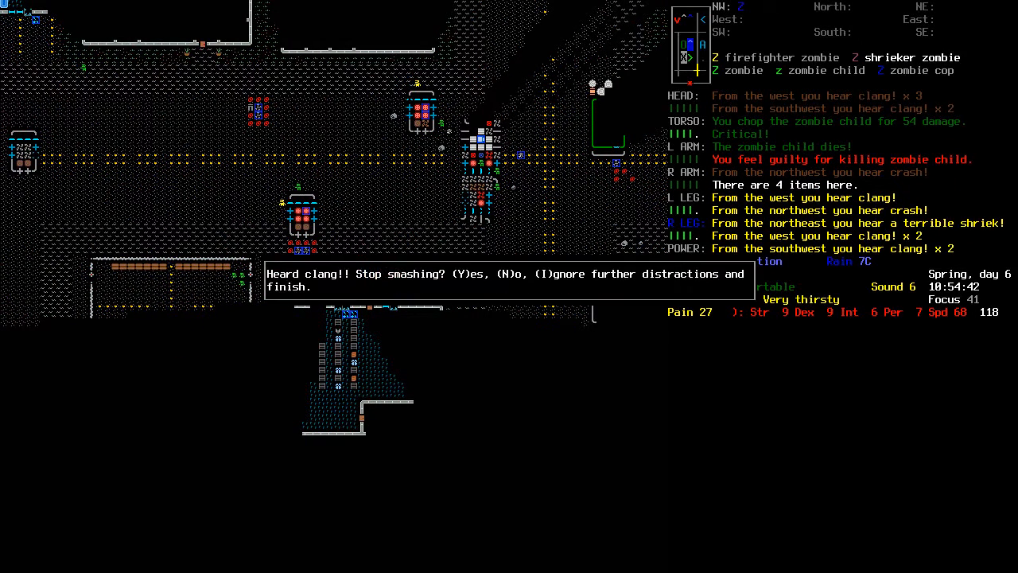
pyautogui.press('i')
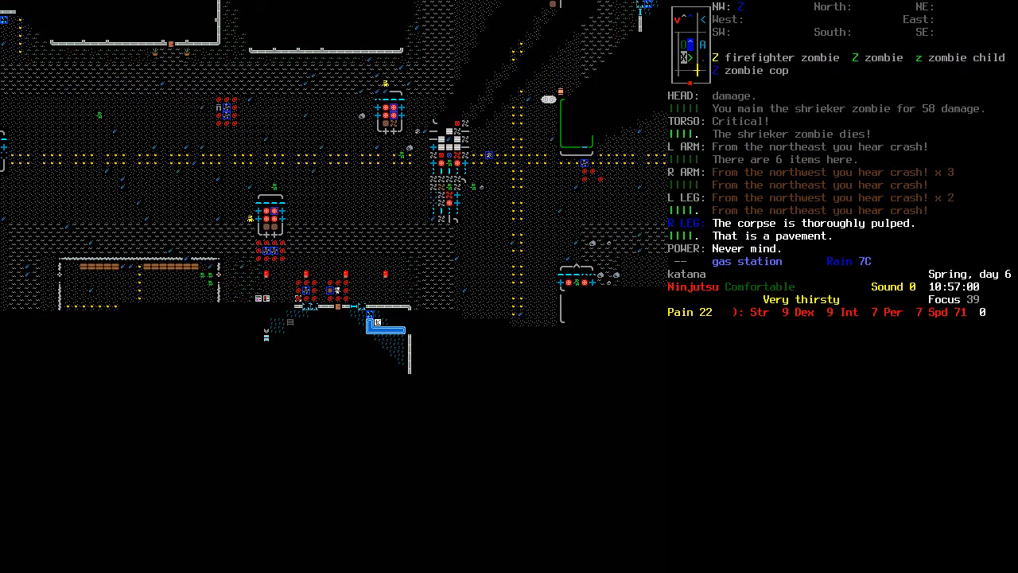
pyautogui.press('i')
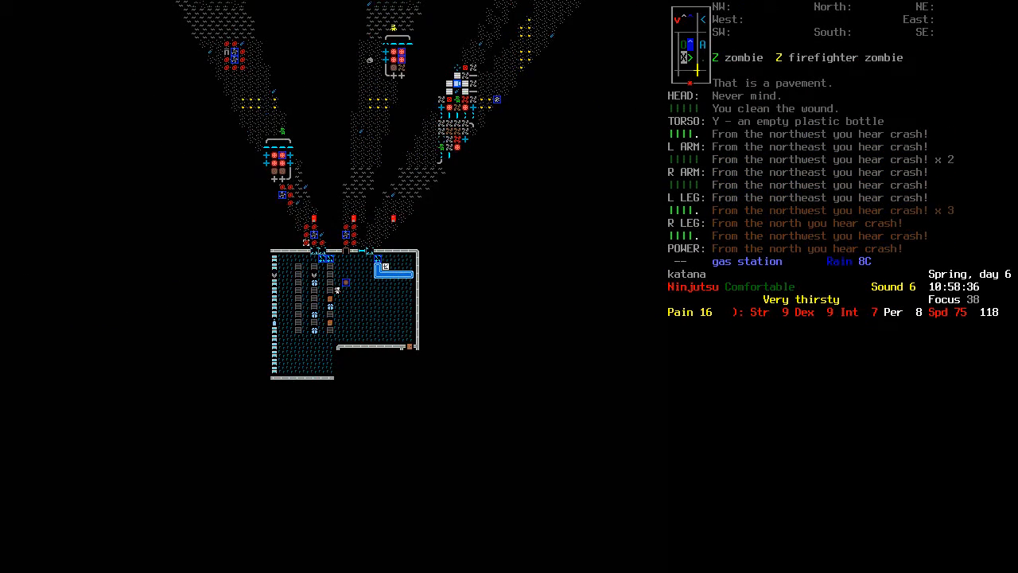
# View the grabbed shopping cart's contents in the advanced inventory manager, then close it
pyautogui.press('e')
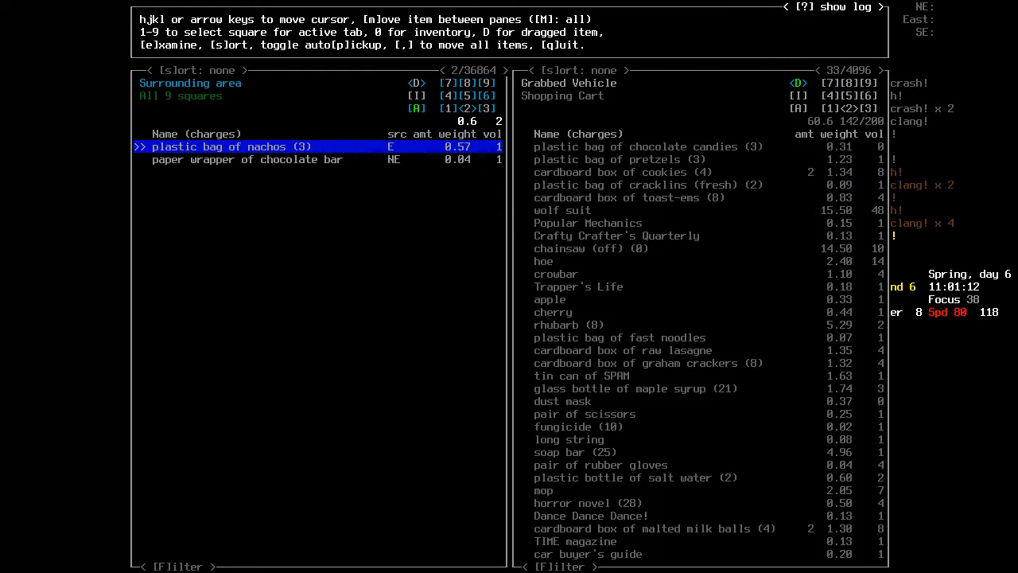
pyautogui.press('Escape')
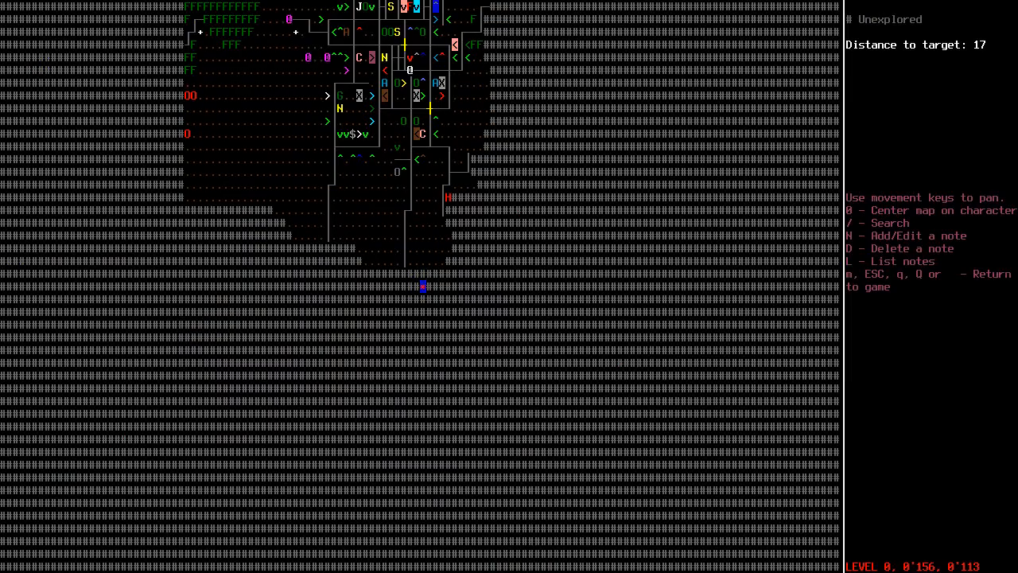
# Close the overmap and open the consume list showing the peanut butter sandwich and water bottles
pyautogui.press('Escape')
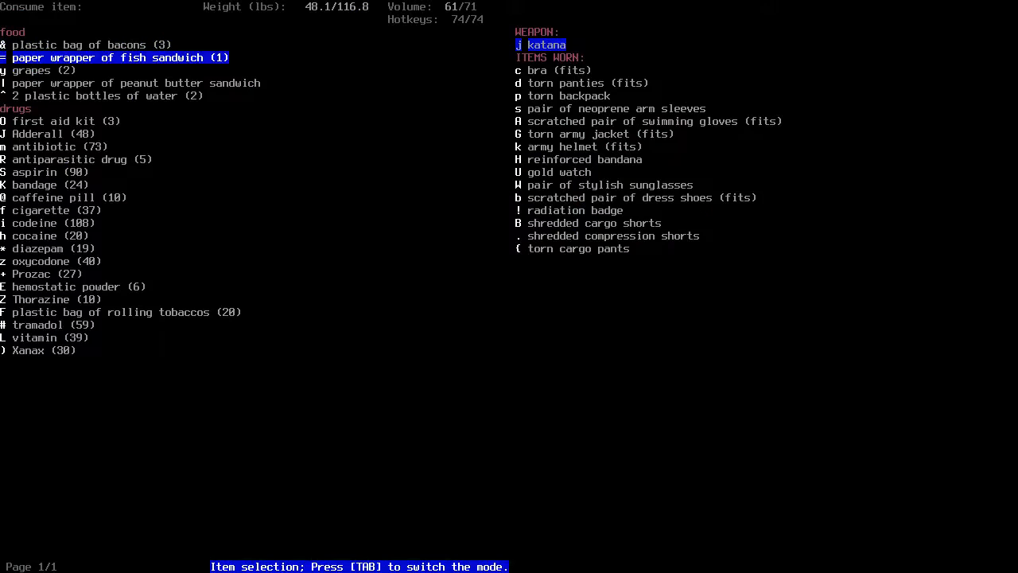
# Consume an item, then list nearby items on the field road, topped by a rock
pyautogui.press('Escape')
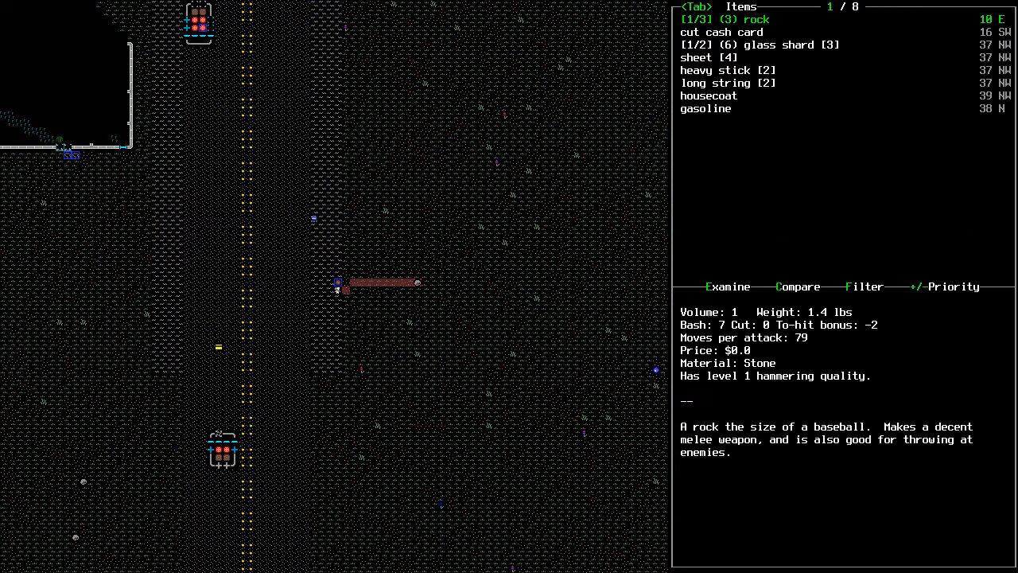
# Close the items list and walk along the road until the overmap target is 3 tiles away
pyautogui.press('DOWN')
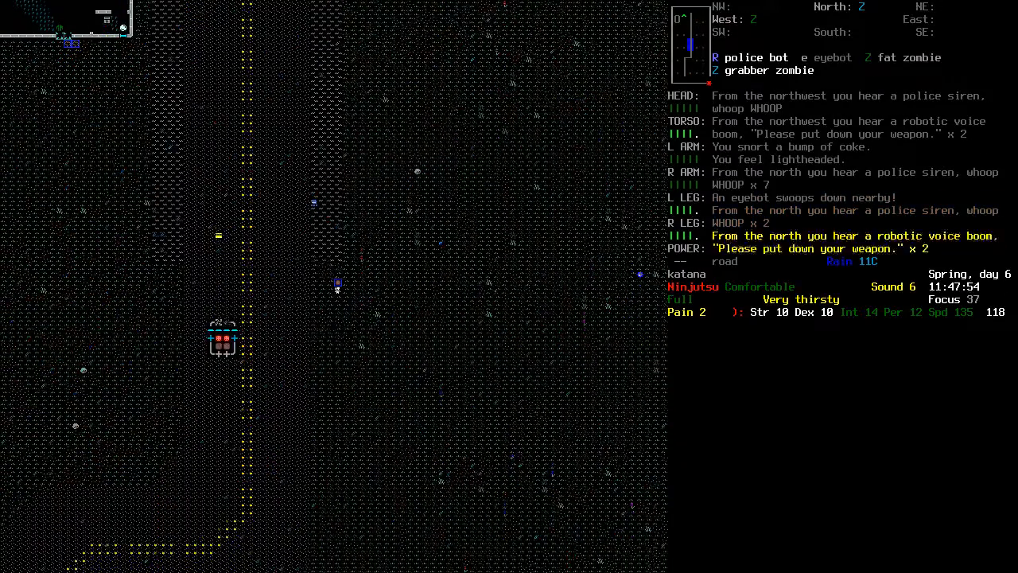
pyautogui.press('up')
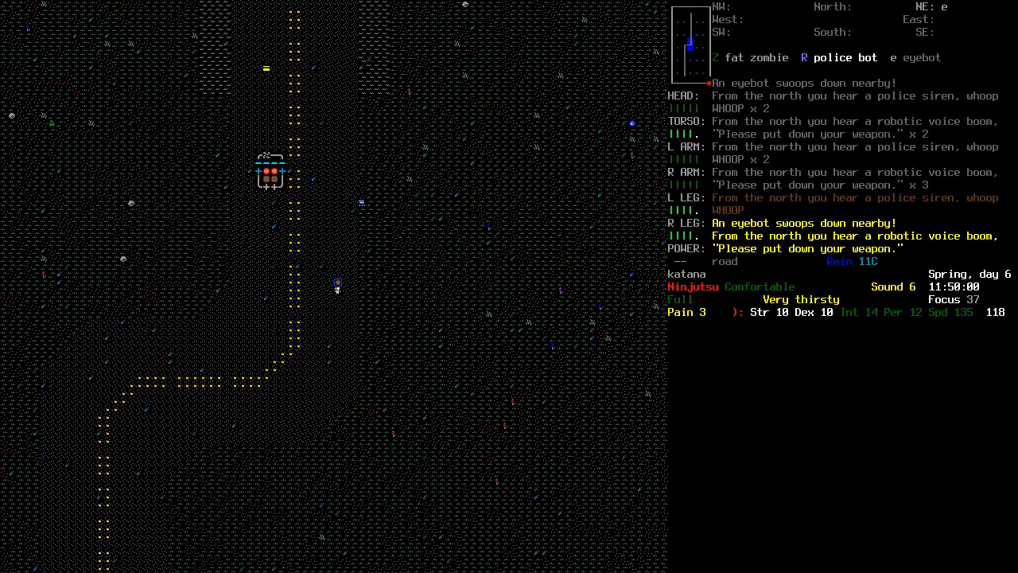
pyautogui.press('up')
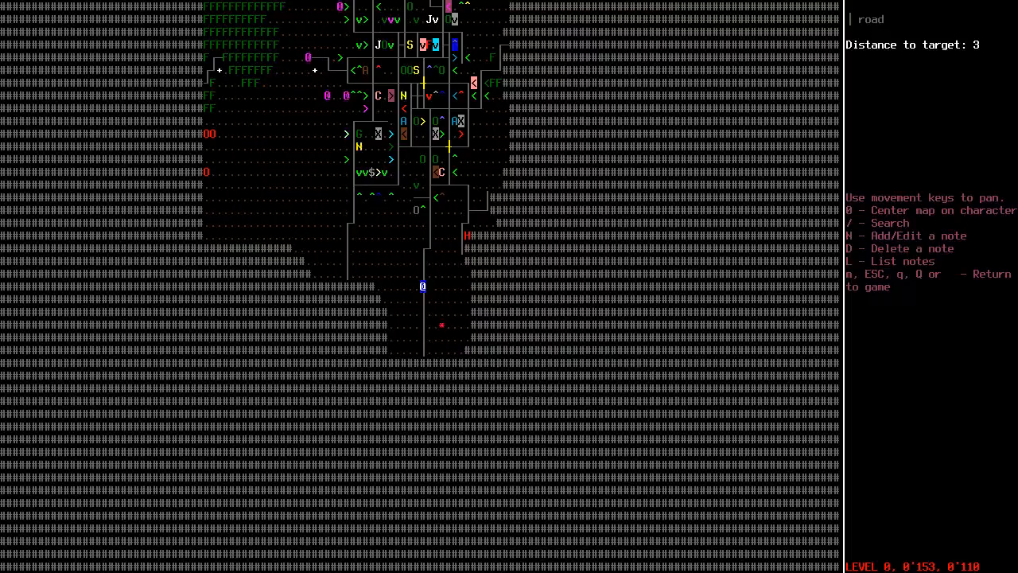
# Leave the world map and keep approaching the destination until it is 2 tiles away
pyautogui.press('Escape')
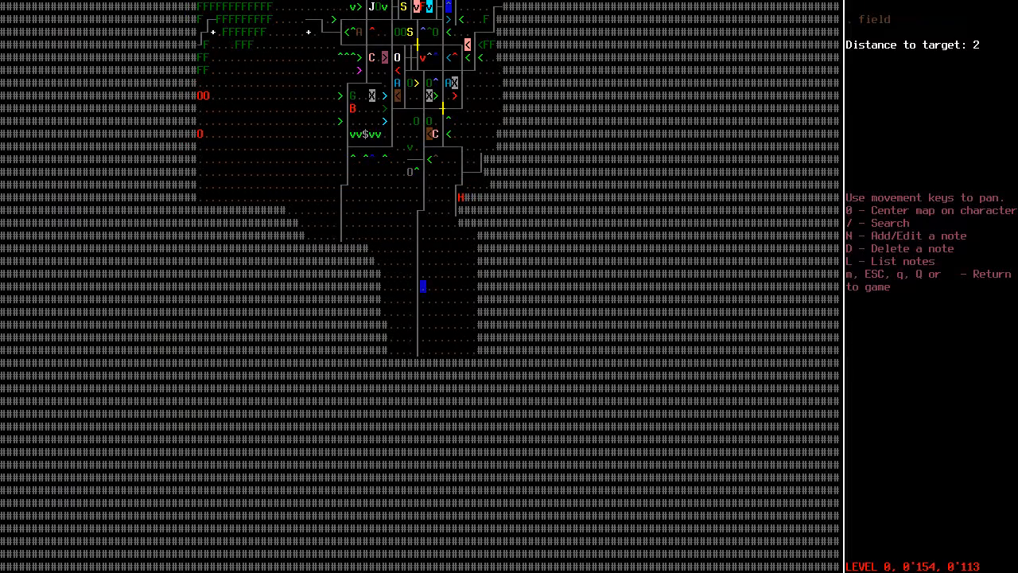
pyautogui.press('Escape')
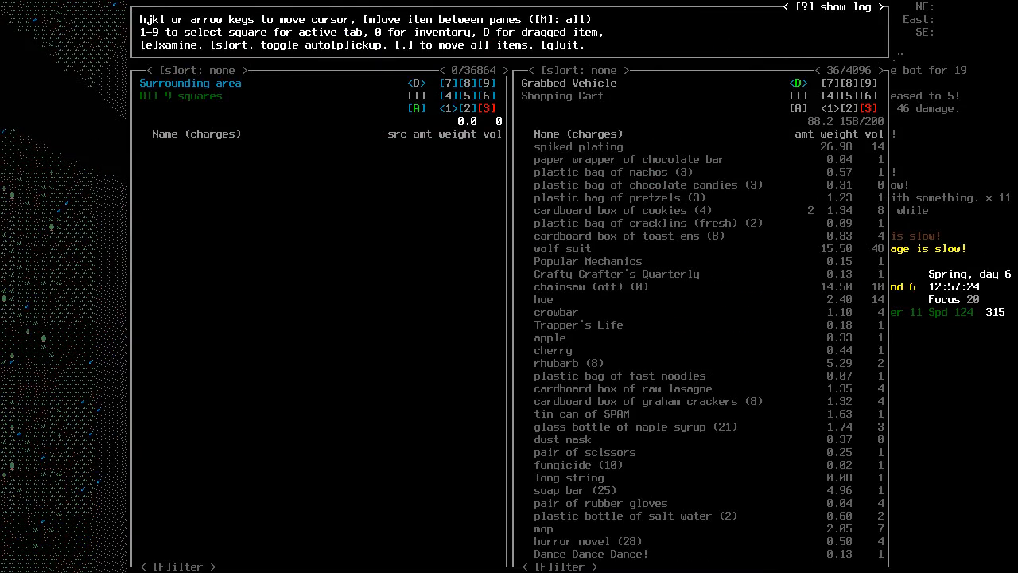
# Close the cart's item transfer screen to return to the local map
pyautogui.press('Escape')
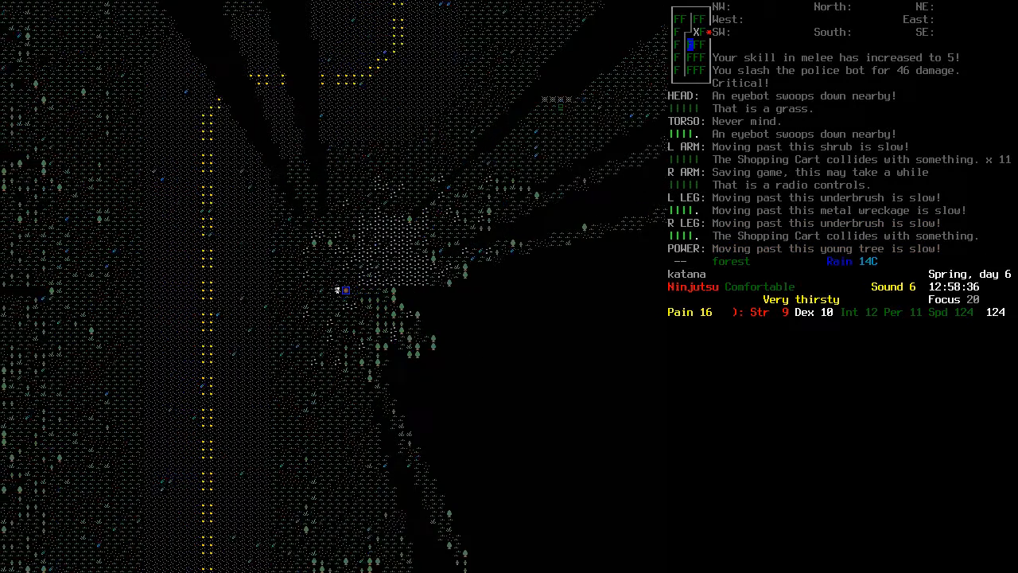
# Push the cart south along the road and check the overmap, target 17 tiles away
pyautogui.press('up')
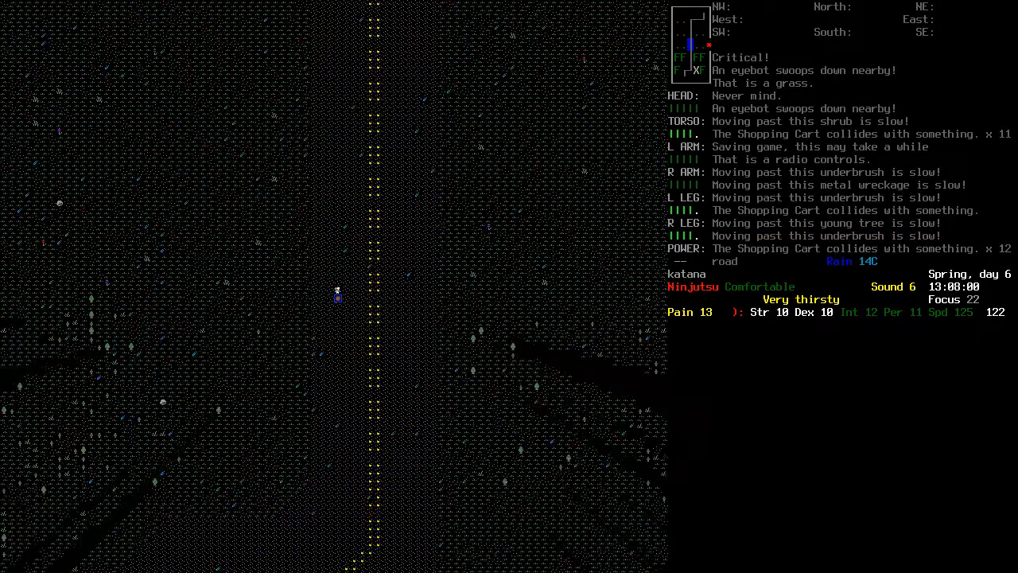
pyautogui.press('m')
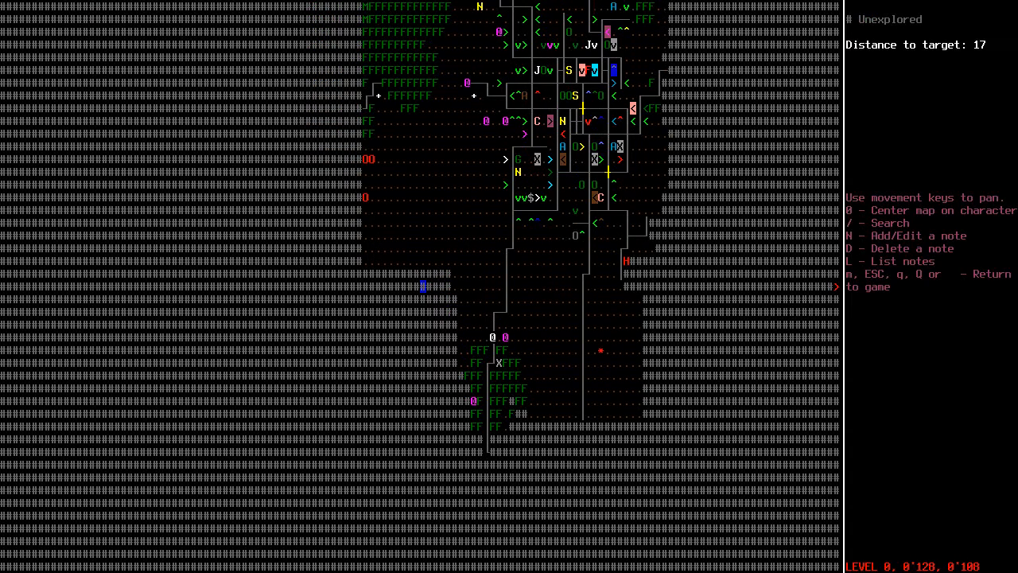
pyautogui.press('up')
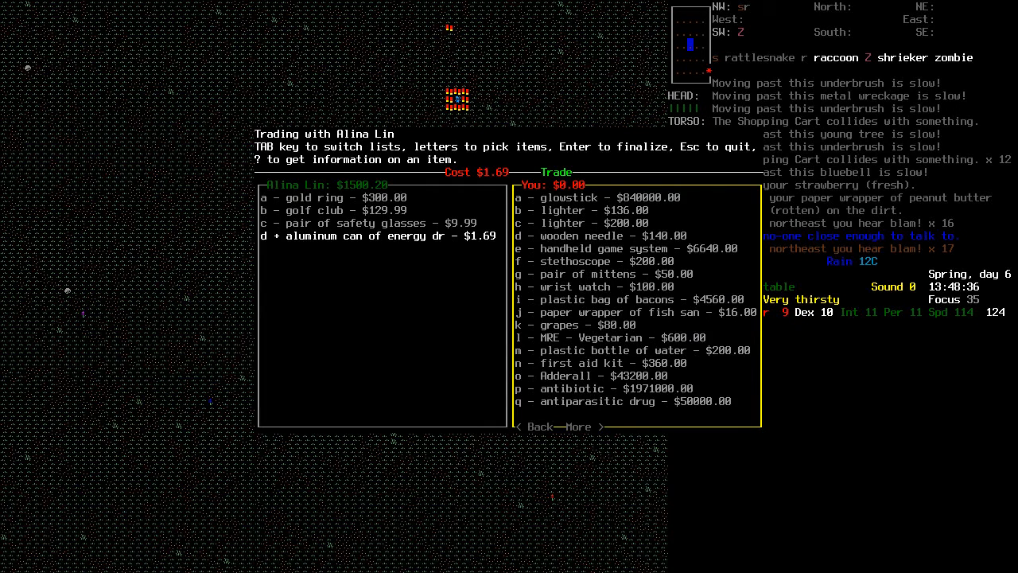
pyautogui.moveTo(554, 250)
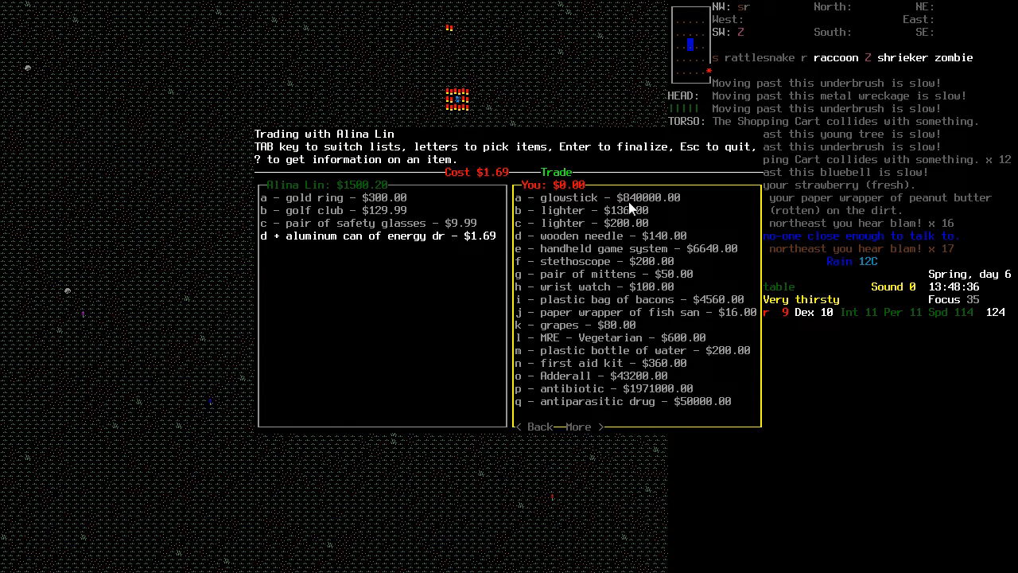
pyautogui.moveTo(645, 209)
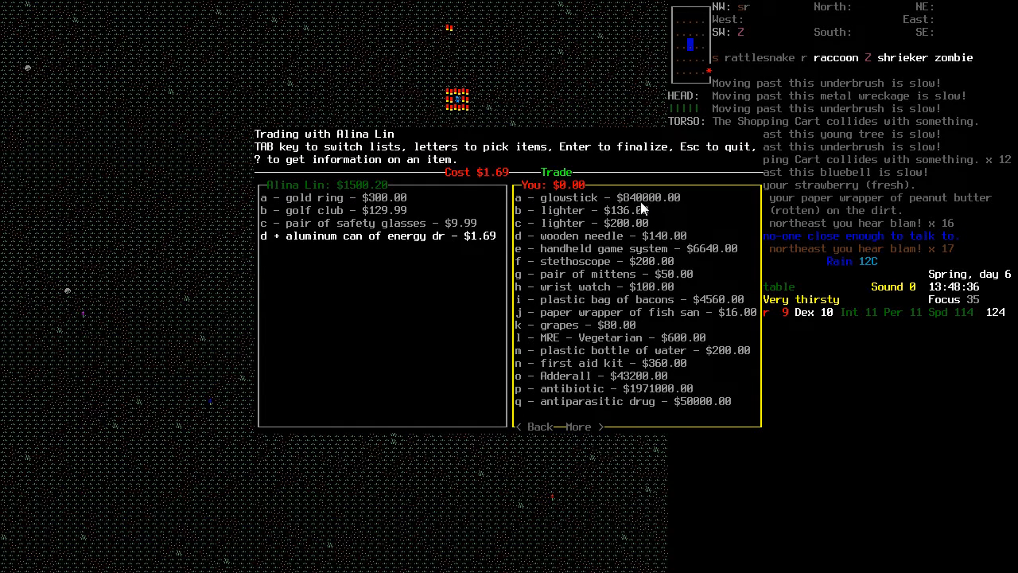
pyautogui.moveTo(643, 363)
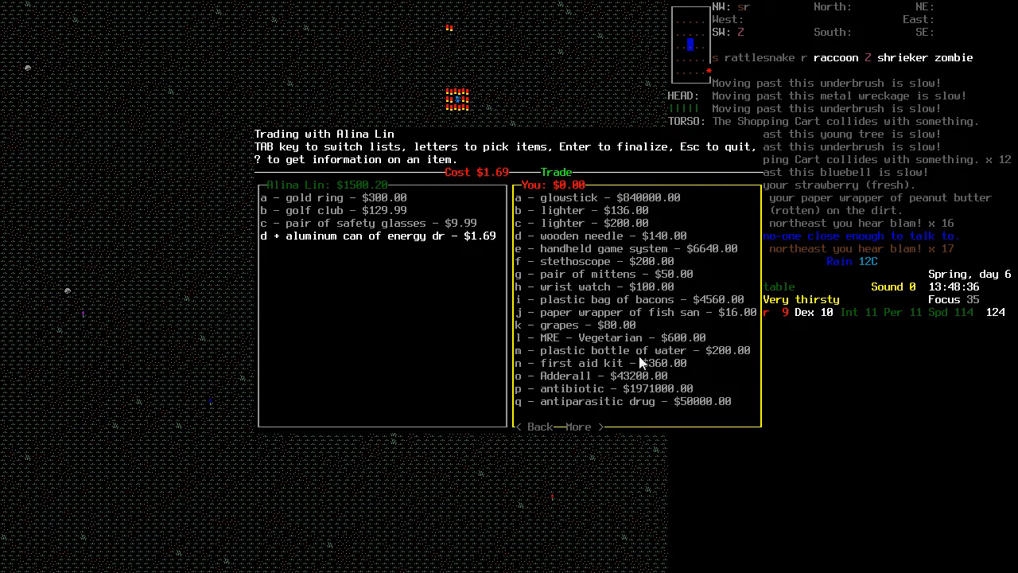
pyautogui.moveTo(724, 569)
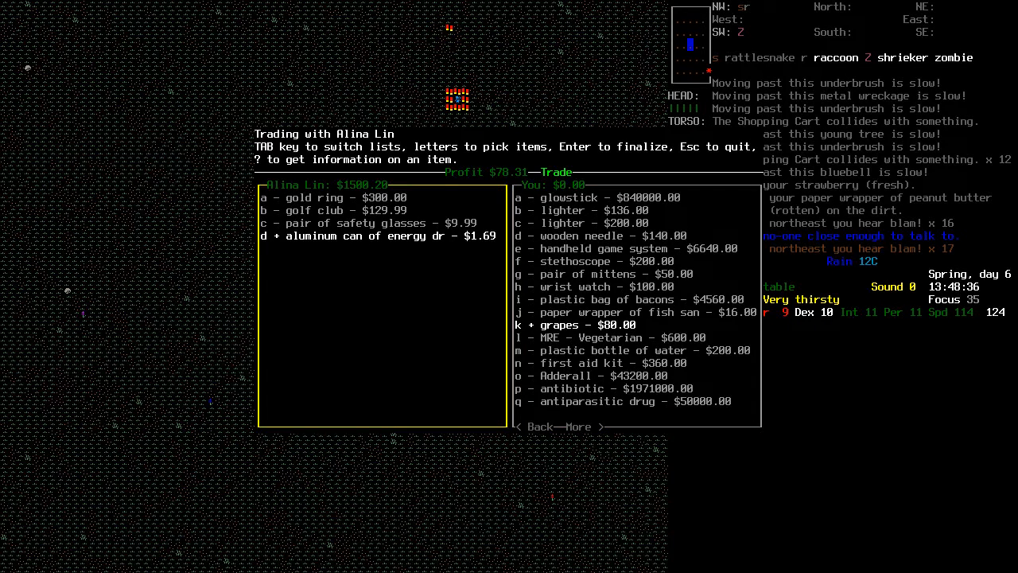
# Complete the grapes-for-energy-drink trade with Alina Lin and head back to the shelter
pyautogui.press('c')
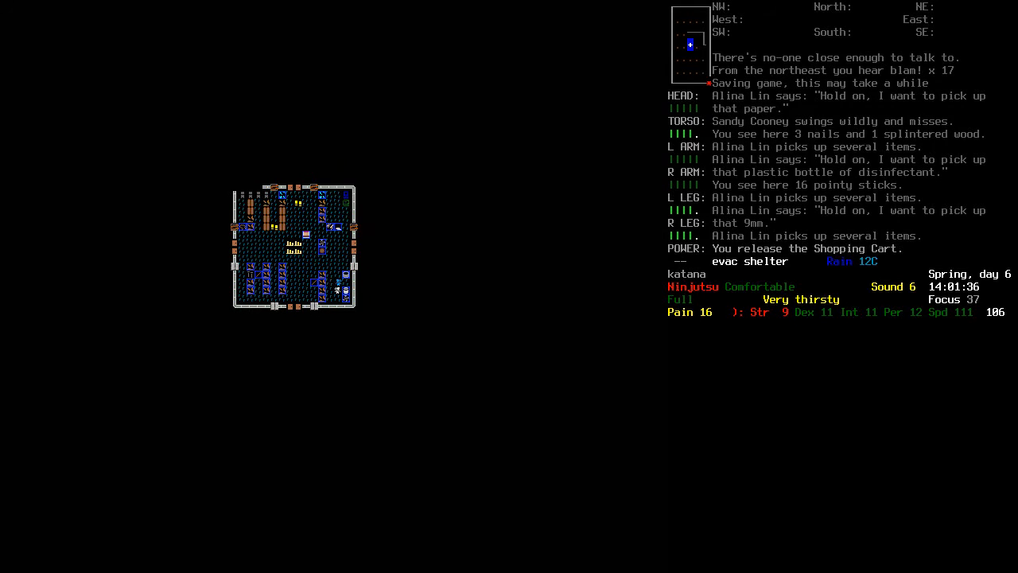
# Examine the shelter floor, drop several items there, and view the inventory
pyautogui.press('g')
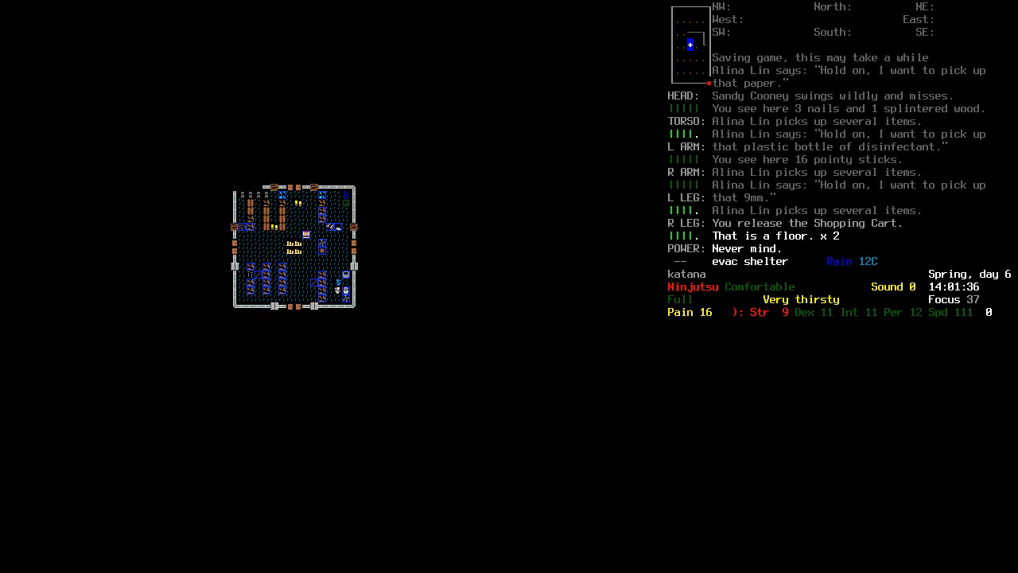
pyautogui.press('d')
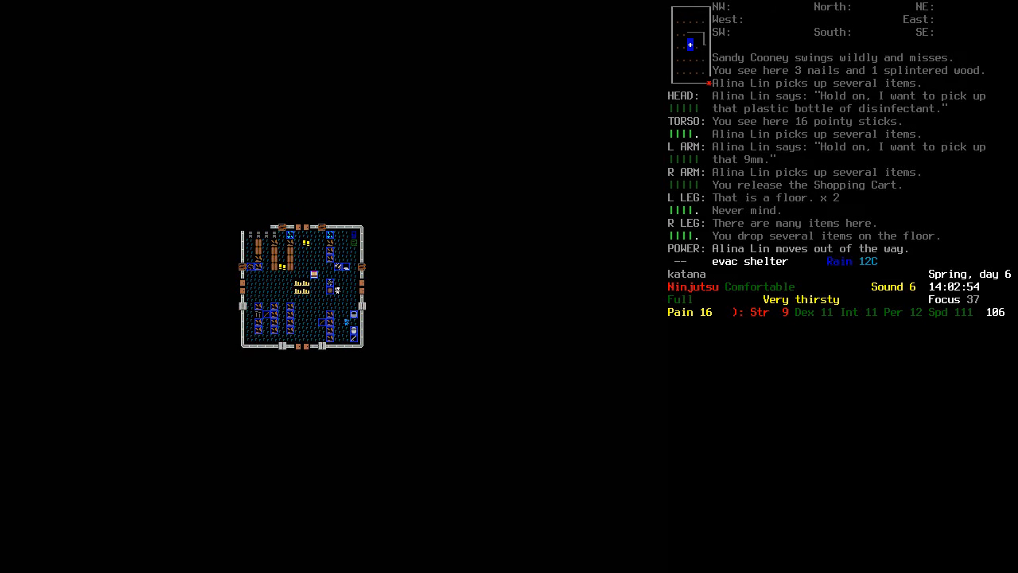
pyautogui.press('g')
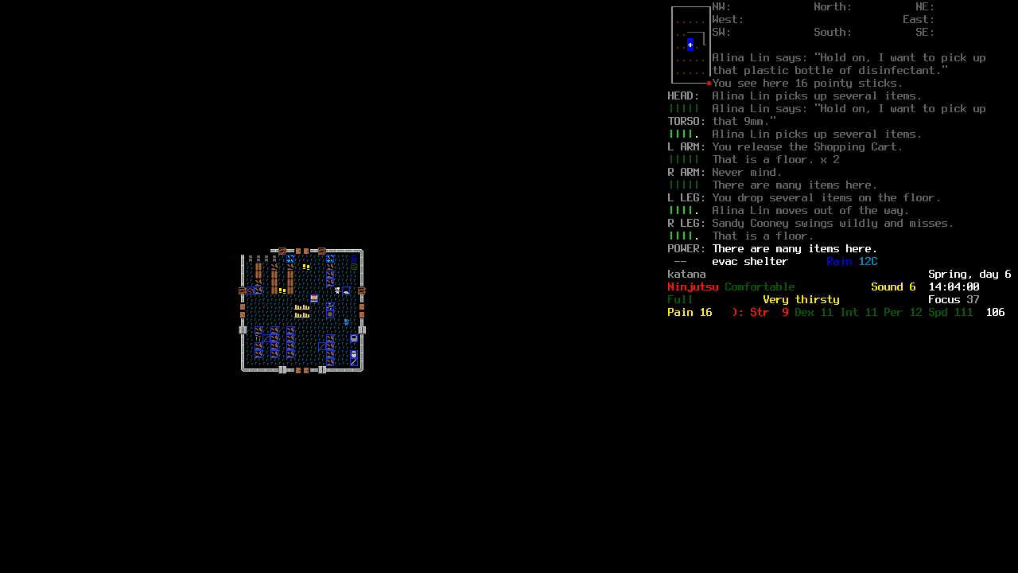
pyautogui.press('i')
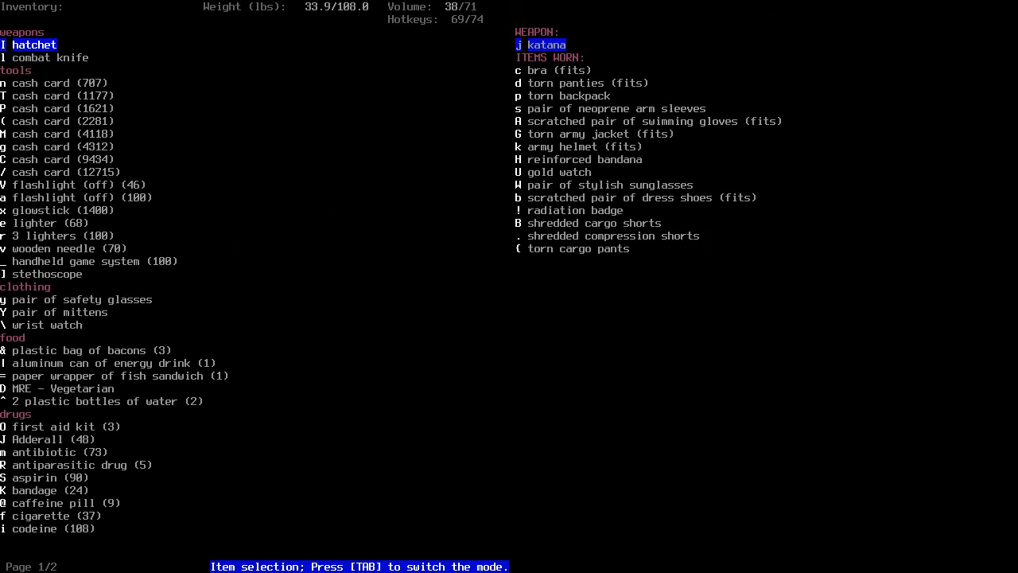
# Drop part of the drug stock and take codeine, lowering pain from 16 to 11
pyautogui.press('Escape')
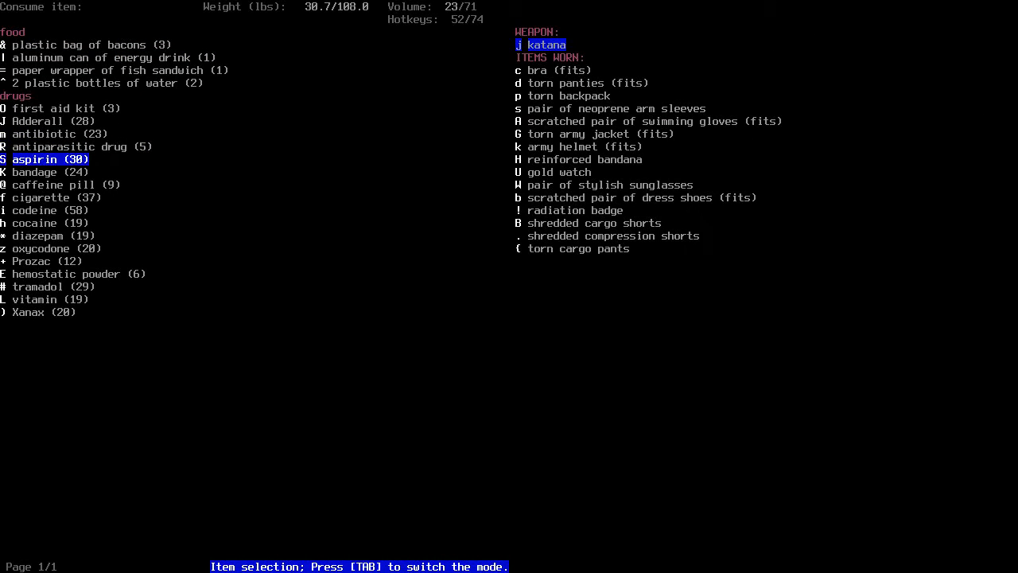
pyautogui.press('down')
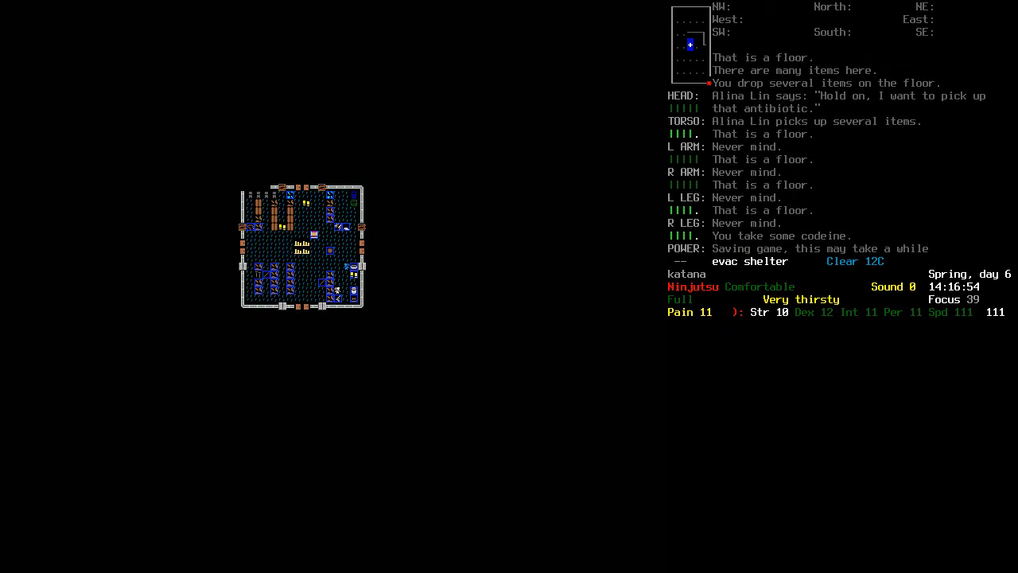
# Attack Alina Lin, confirm the attack, and fight until killed
pyautogui.press('@')
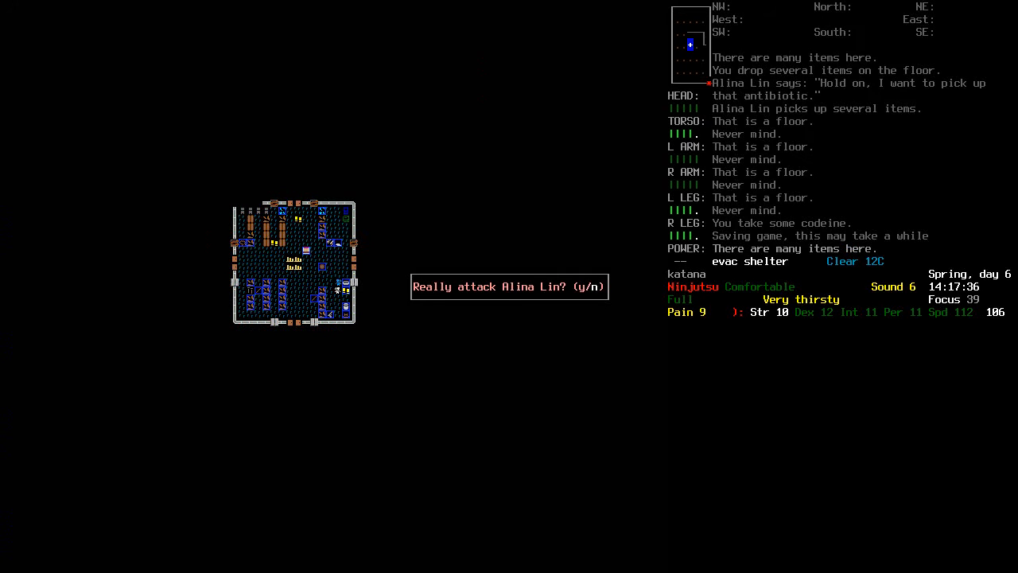
pyautogui.press('y')
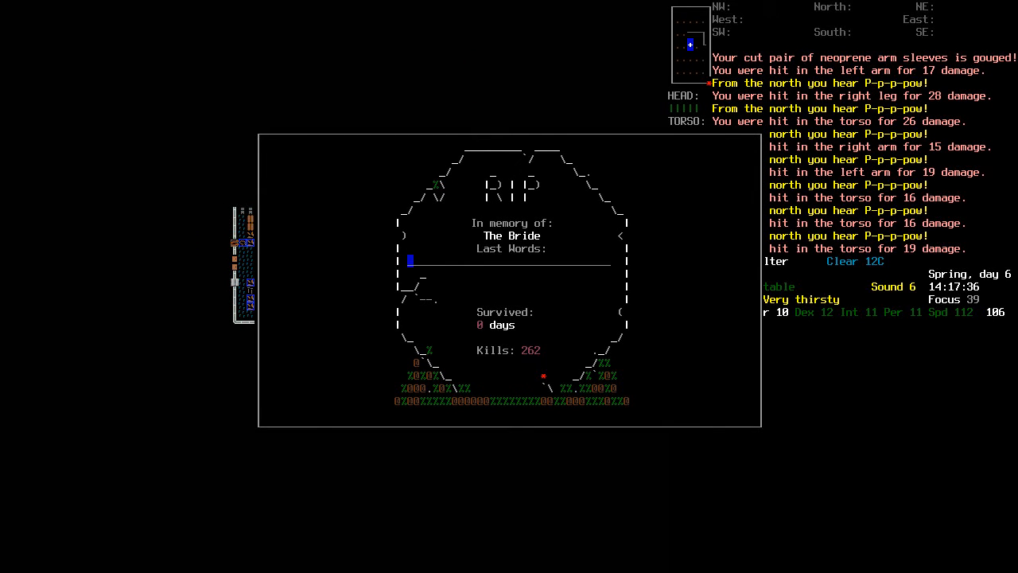
# Enter last words 'hey! m' and scroll the death log toward the kill count
pyautogui.write('hey! m')
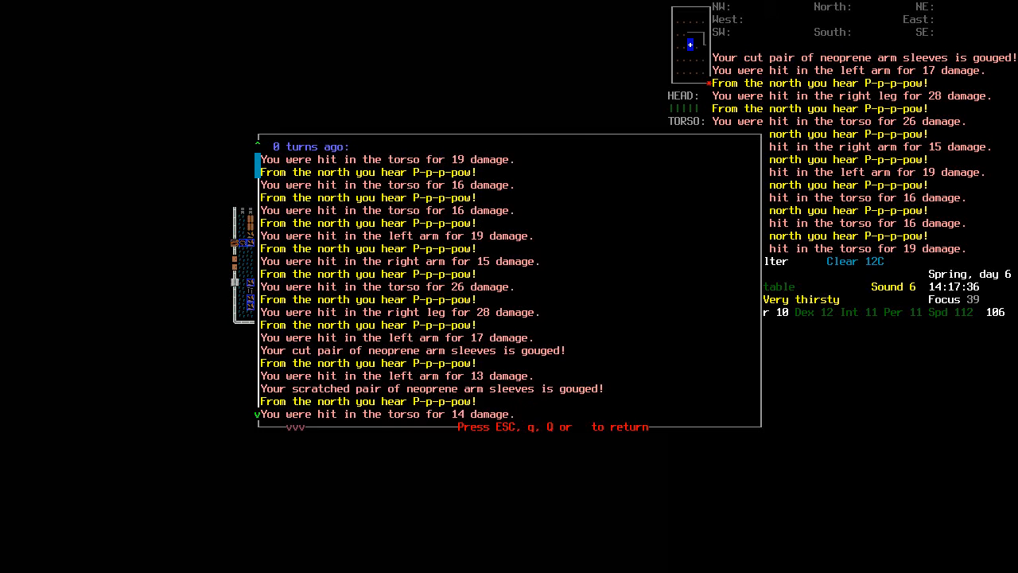
pyautogui.scroll(-3)
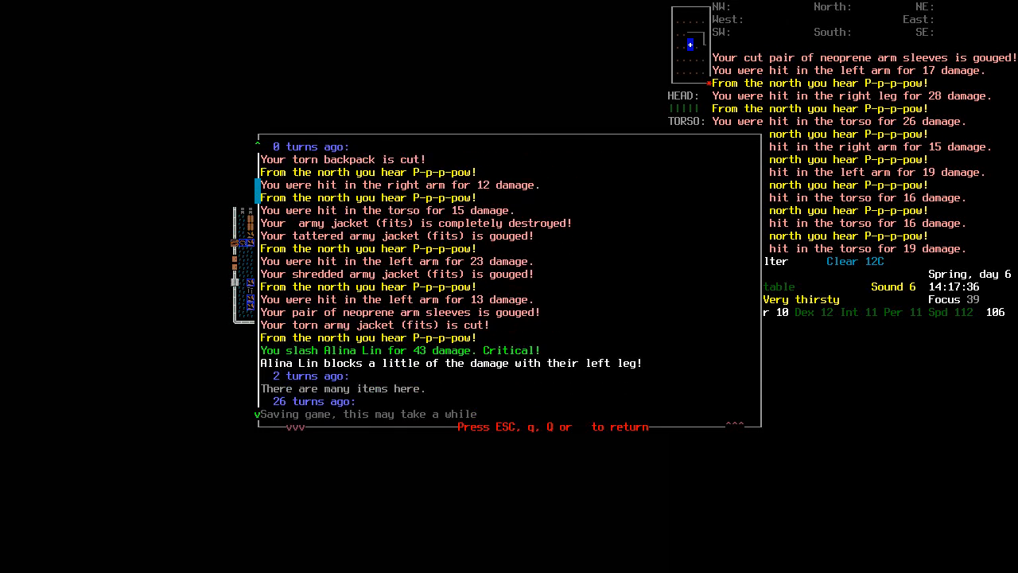
pyautogui.scroll(-3)
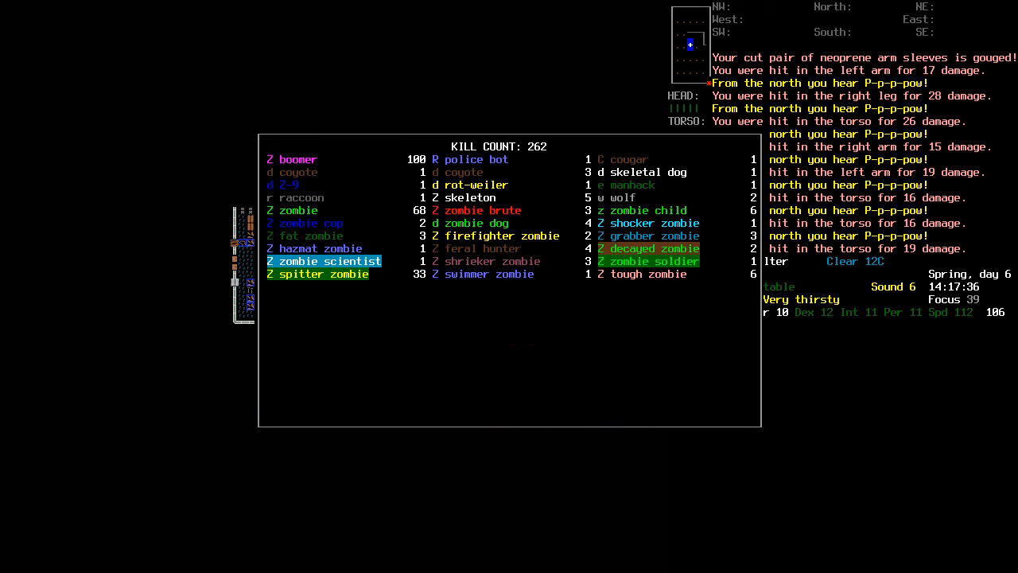
pyautogui.moveTo(497, 287)
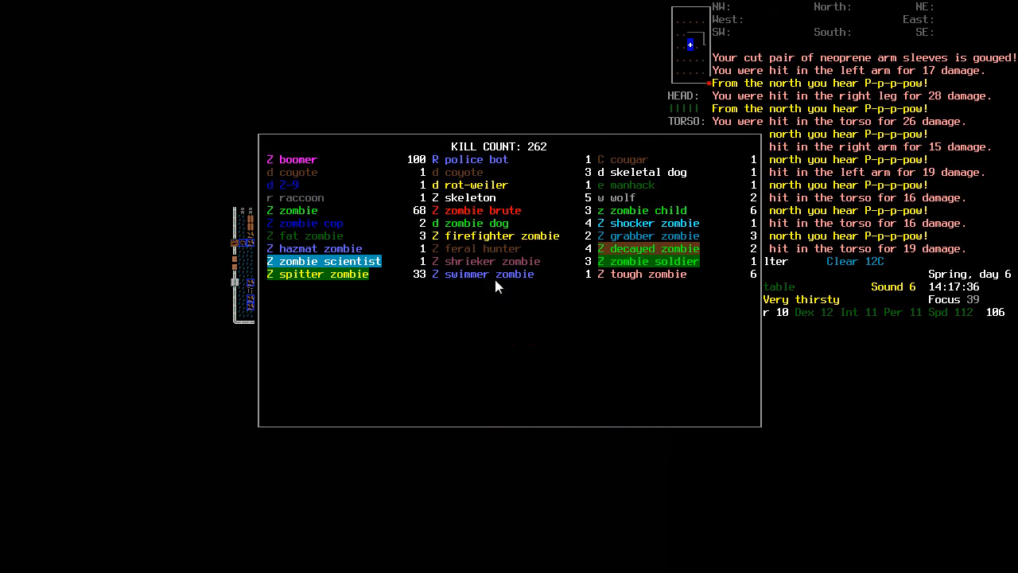
pyautogui.moveTo(408, 195)
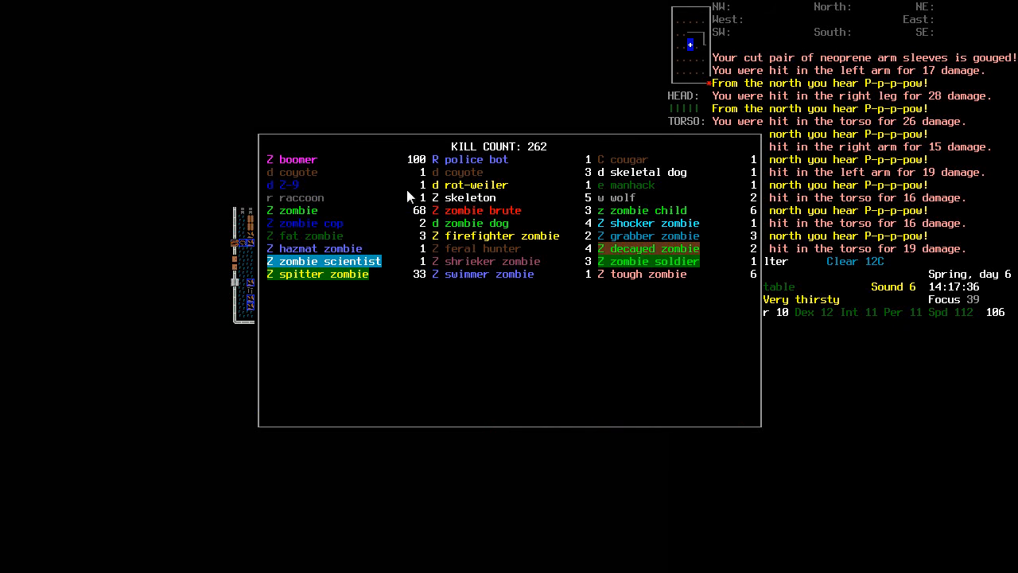